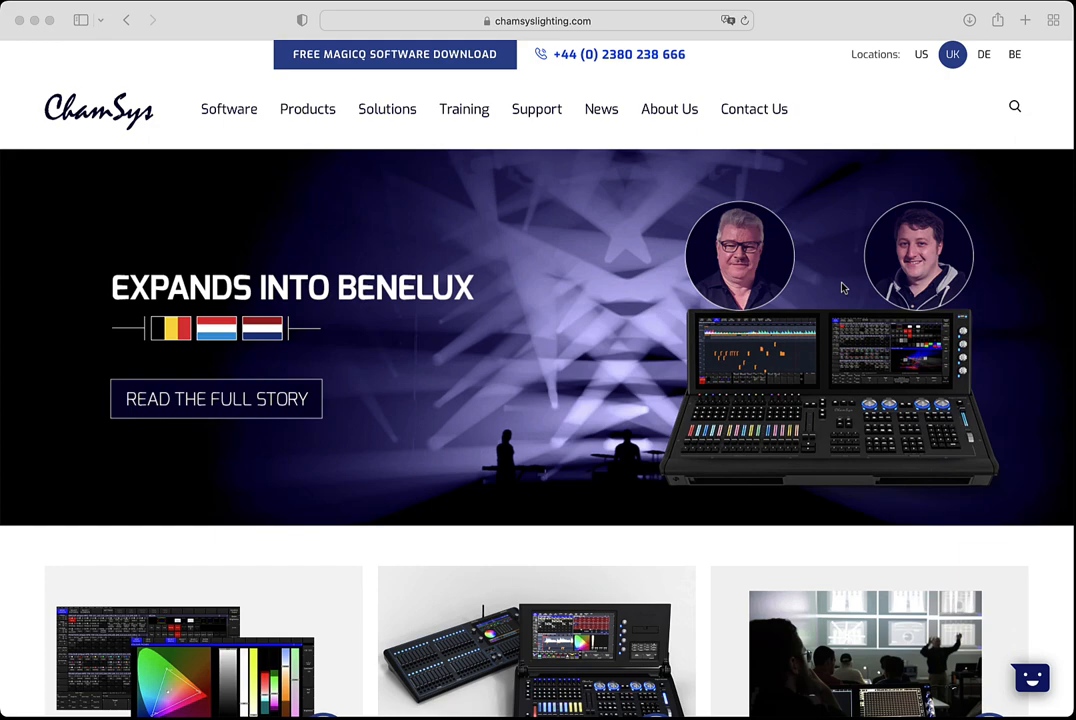
pyautogui.moveTo(754, 176)
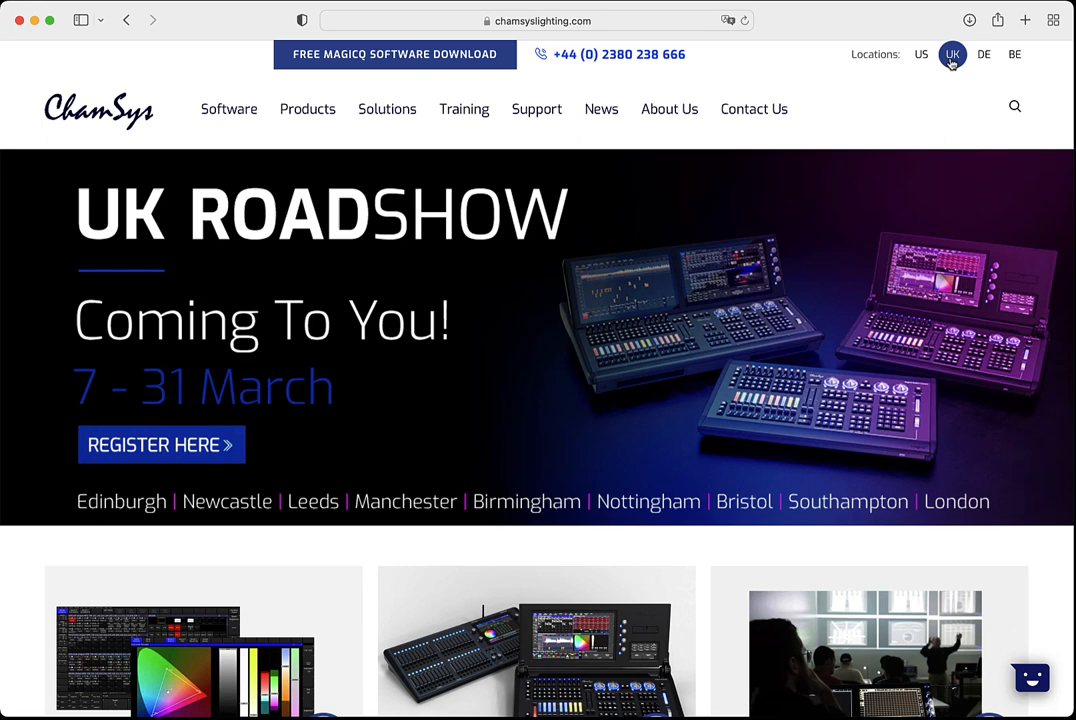
pyautogui.moveTo(464, 108)
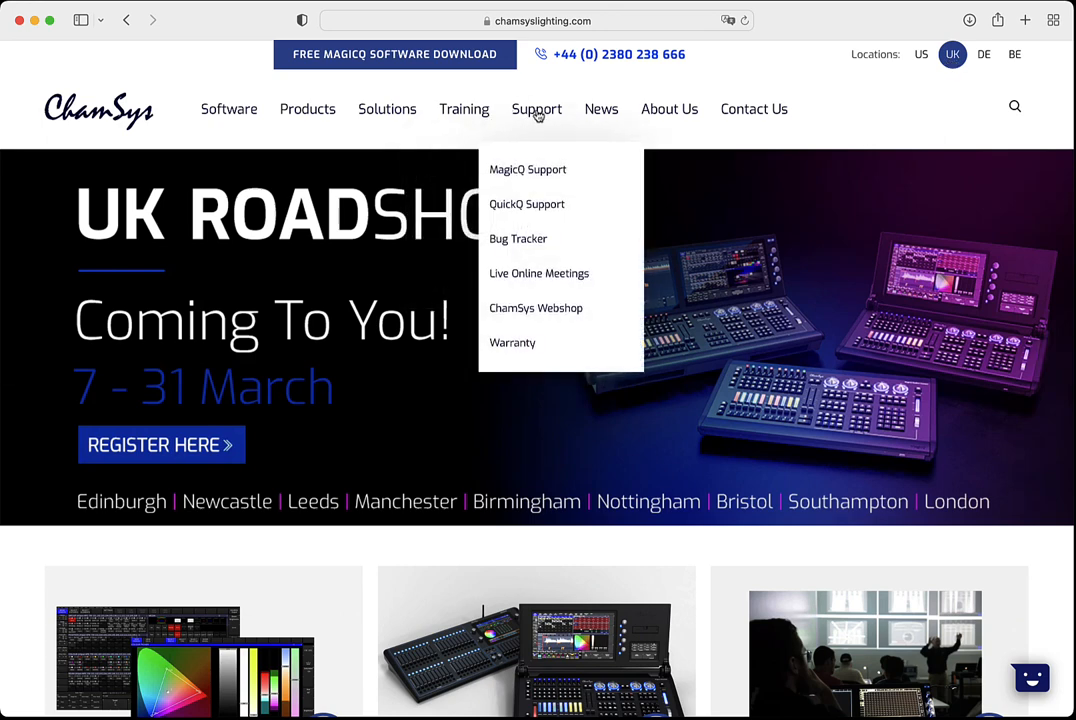
pyautogui.moveTo(532, 210)
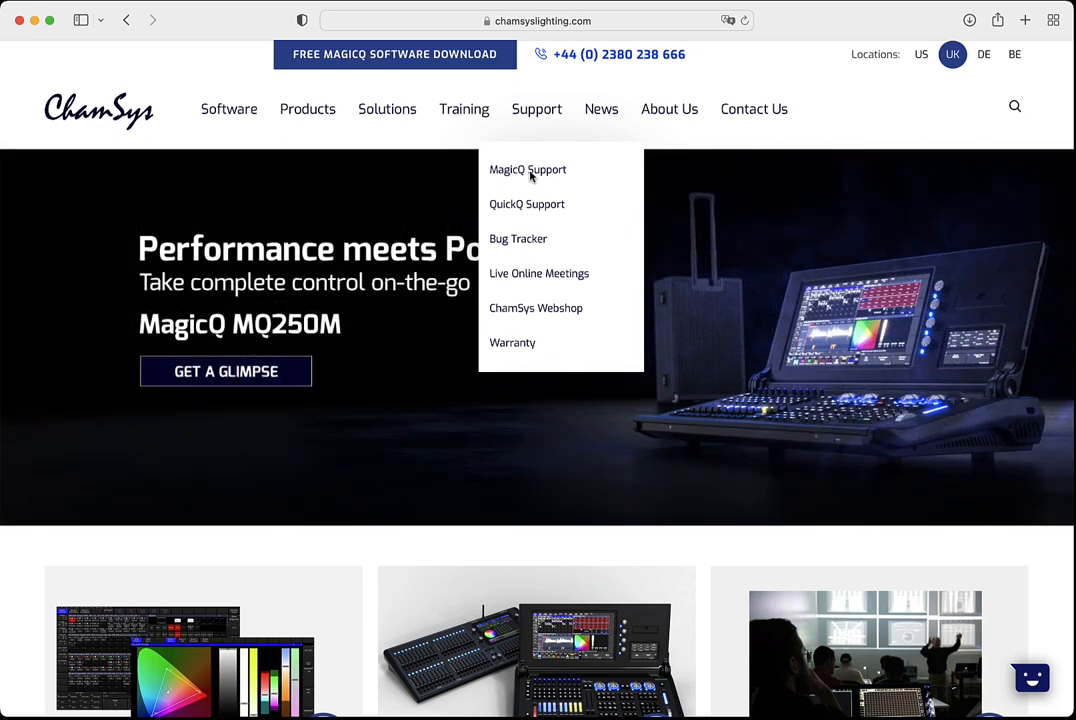
# - From the MagicQ support page, download the latest heads library and view the Personality Library section
pyautogui.click(528, 168)
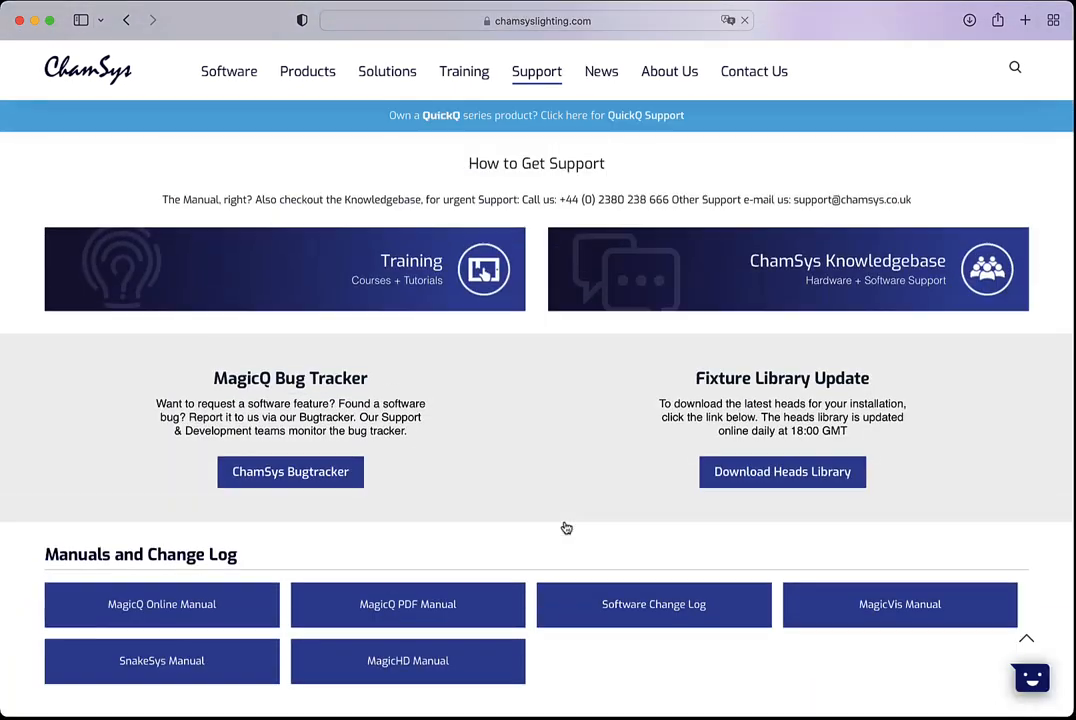
pyautogui.scroll(-3)
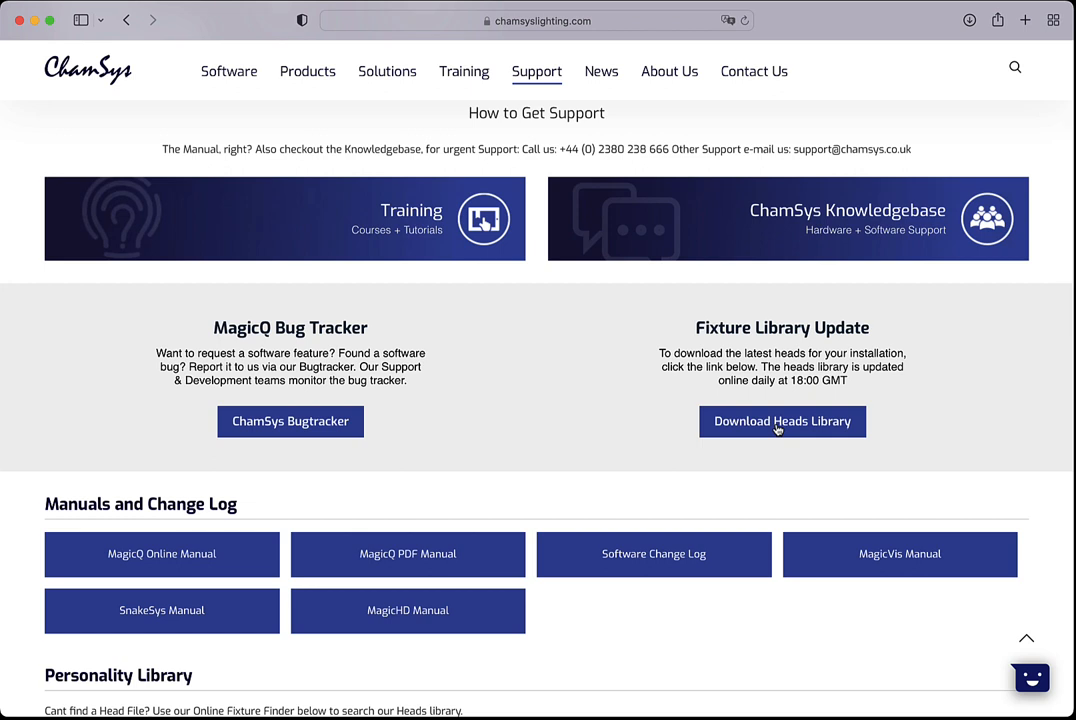
pyautogui.click(782, 420)
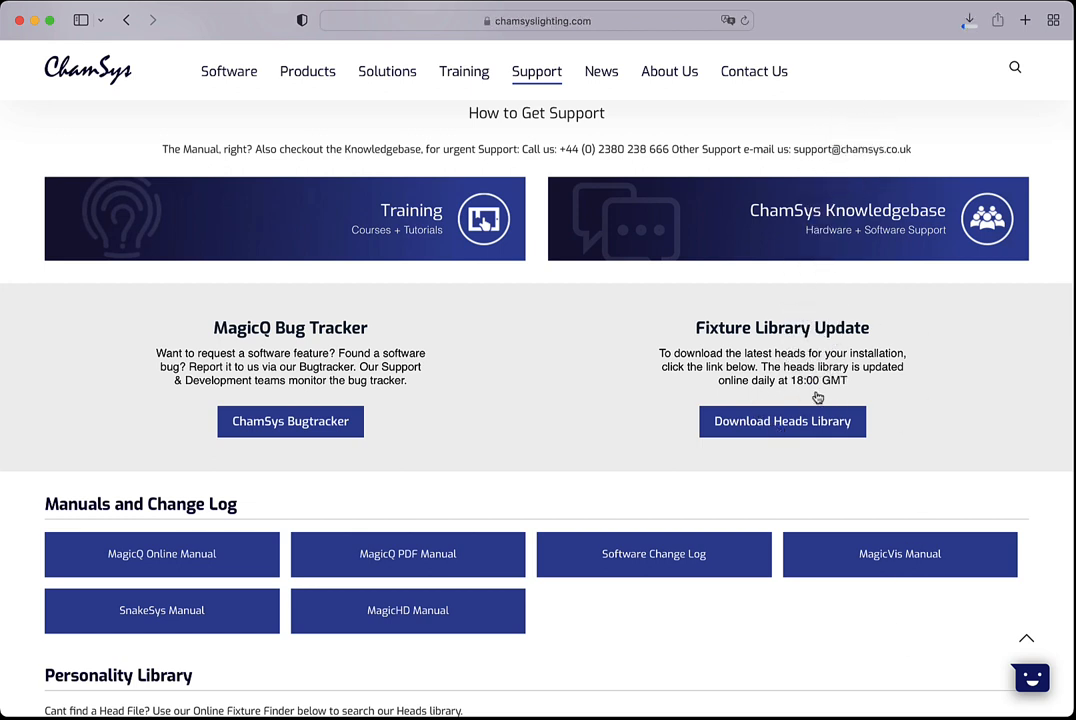
pyautogui.moveTo(892, 500)
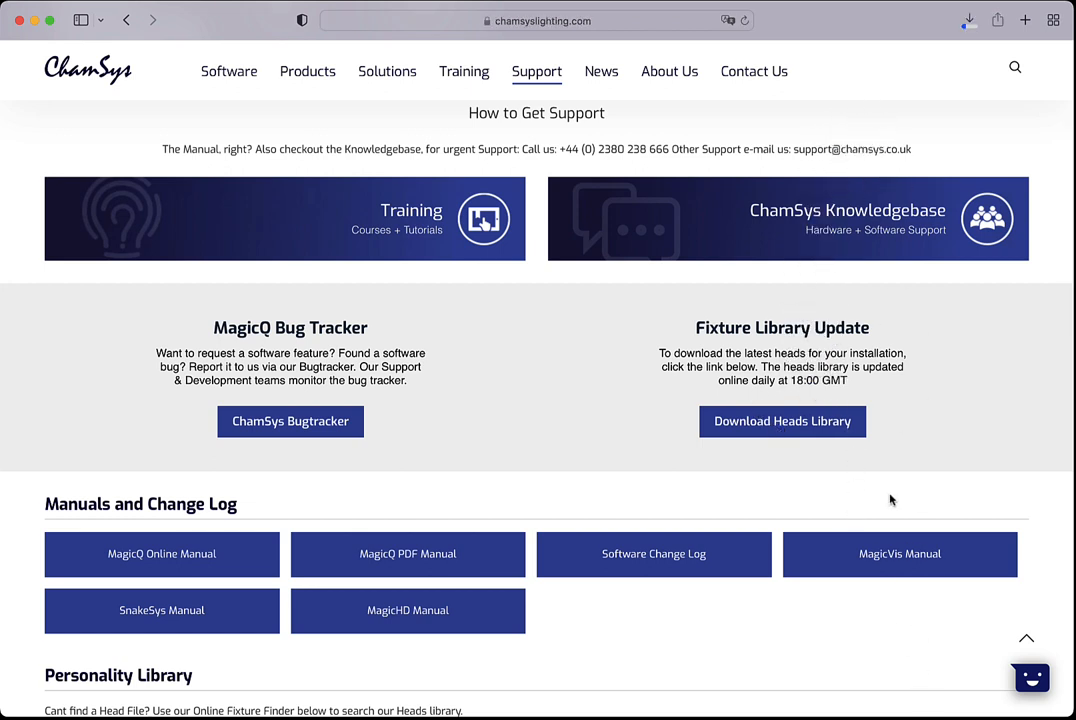
pyautogui.scroll(-3)
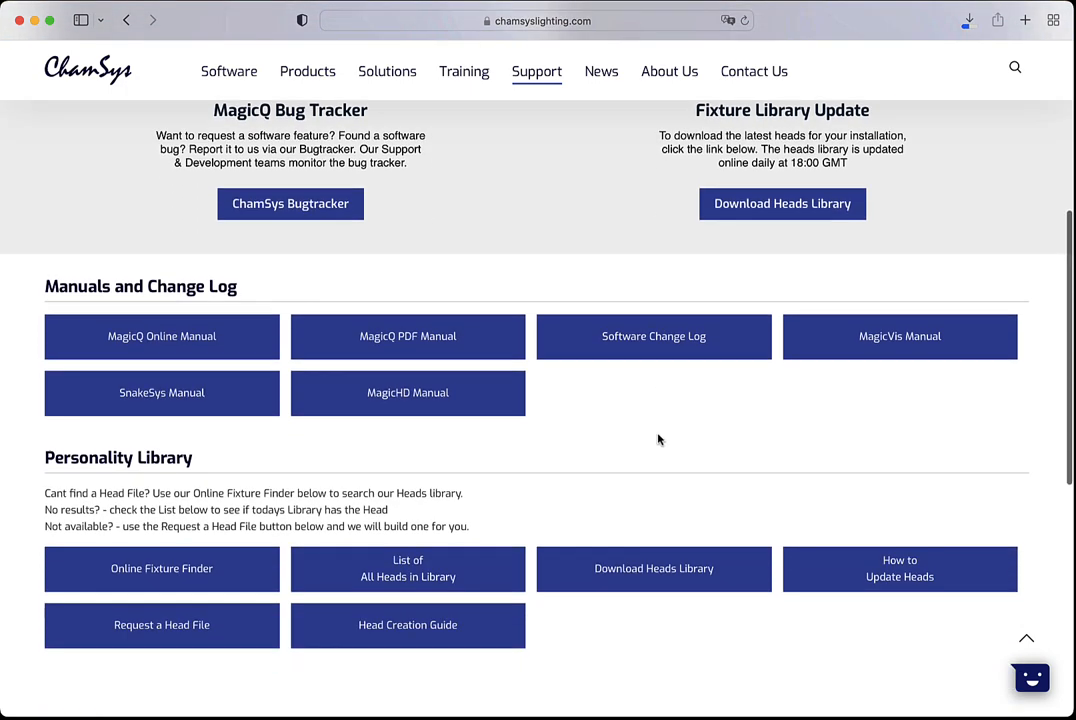
pyautogui.scroll(-3)
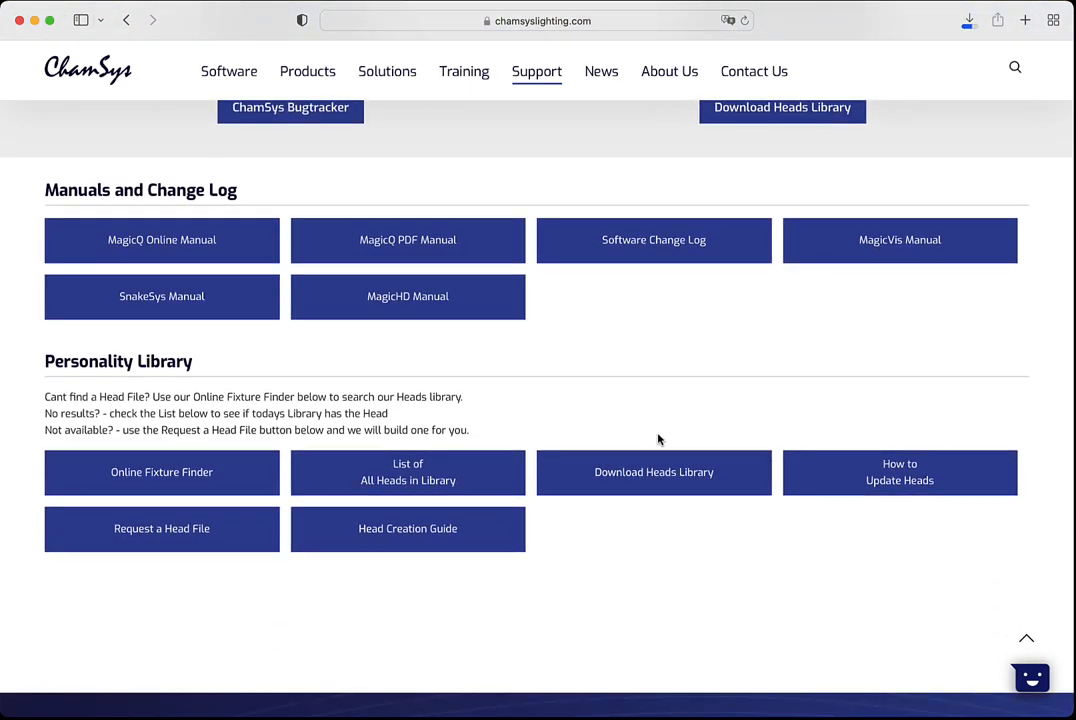
pyautogui.moveTo(640, 382)
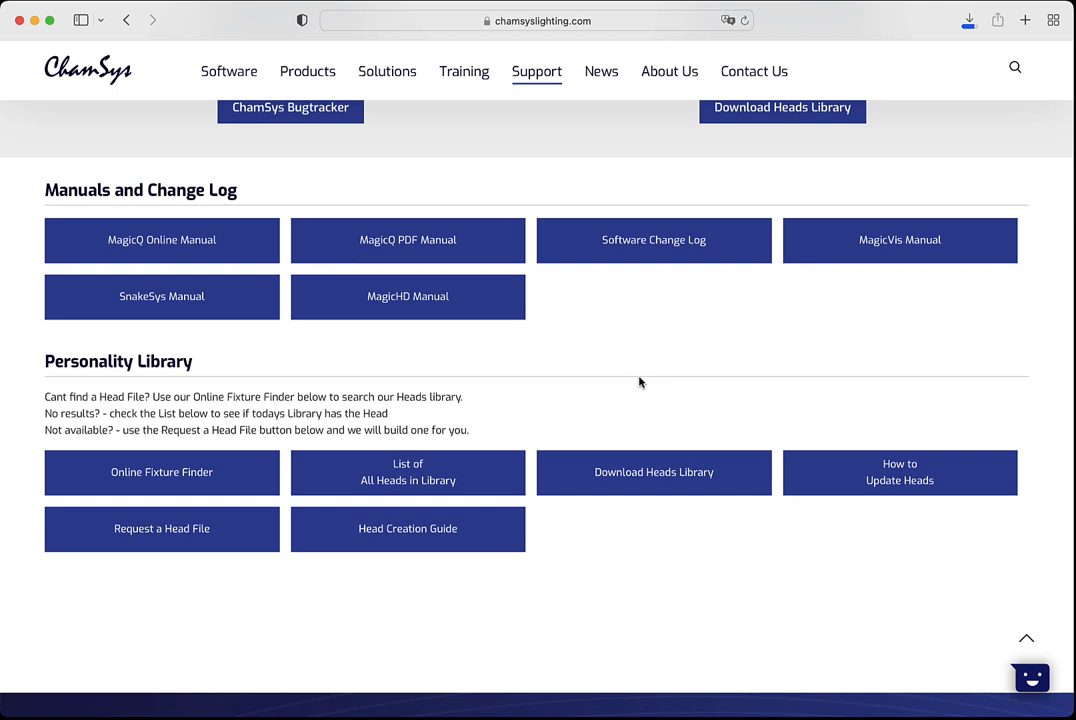
pyautogui.moveTo(548, 390)
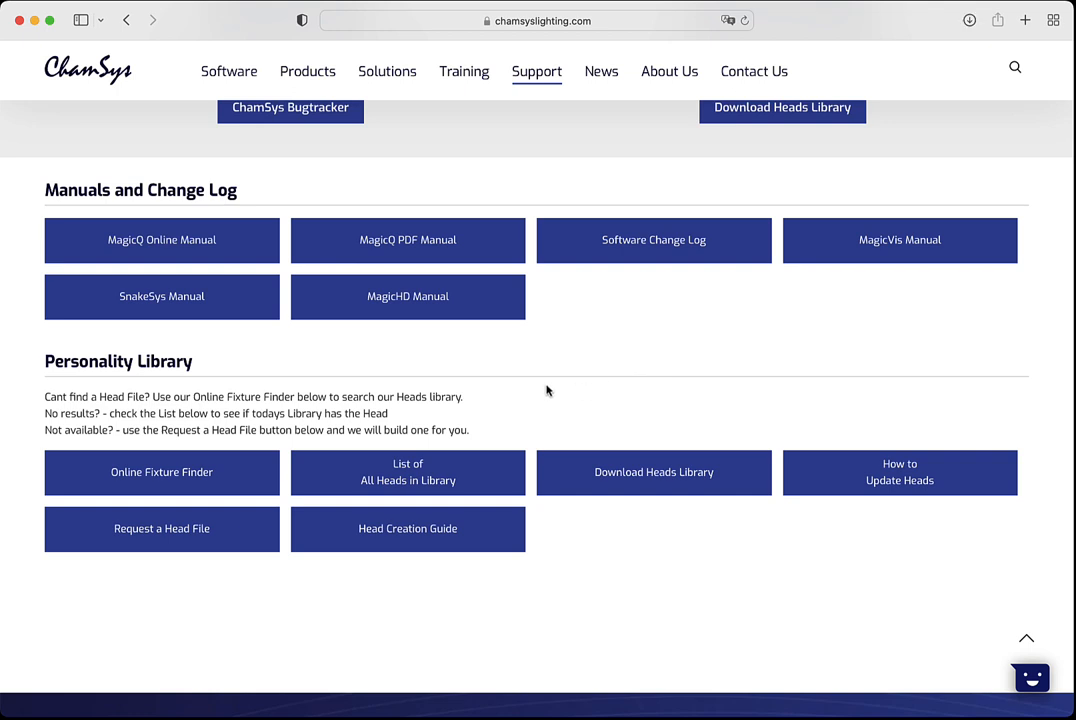
pyautogui.moveTo(228, 470)
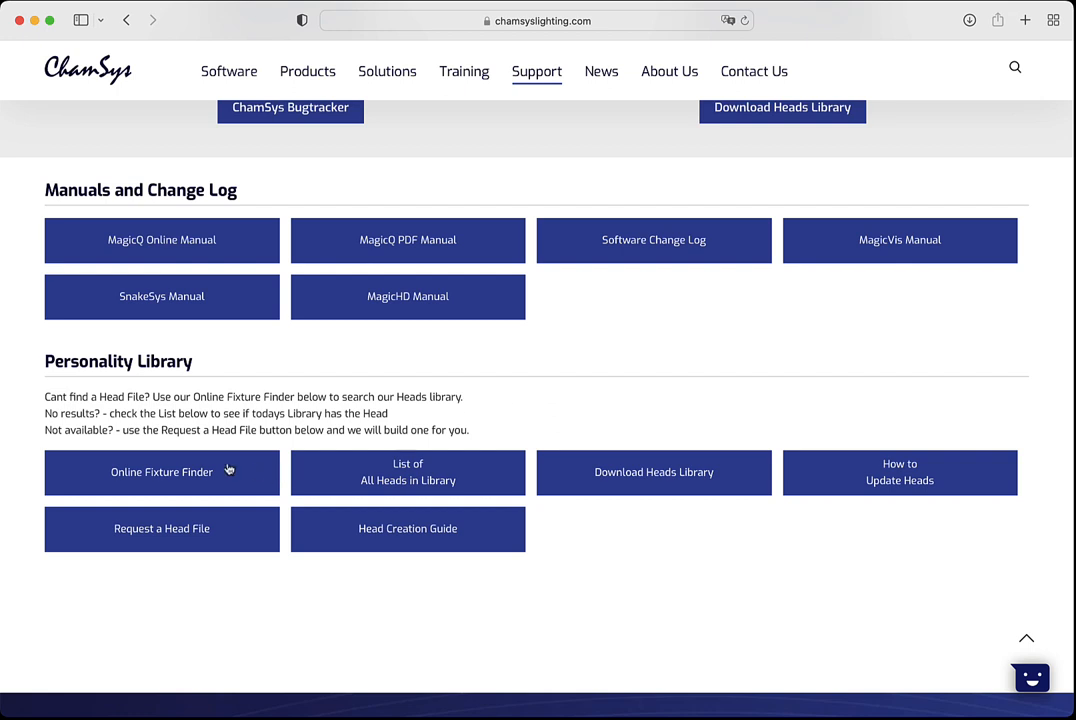
pyautogui.moveTo(168, 478)
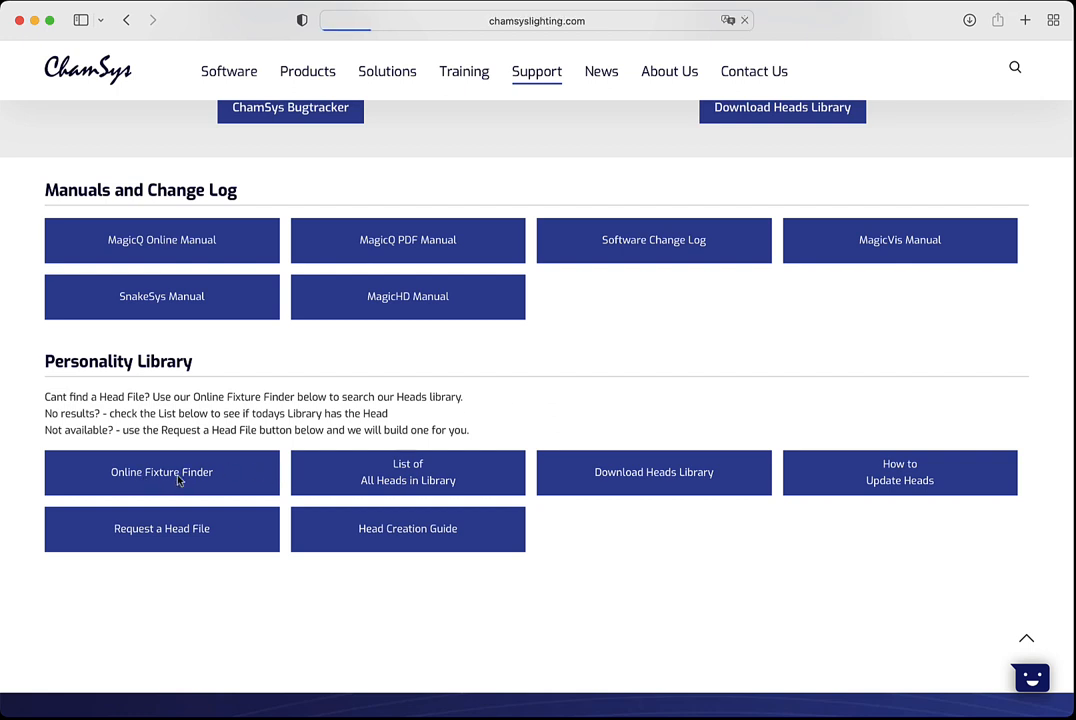
# - In the online Fixture Finder, search any manufacturer's fixtures with 16 channels
pyautogui.click(160, 472)
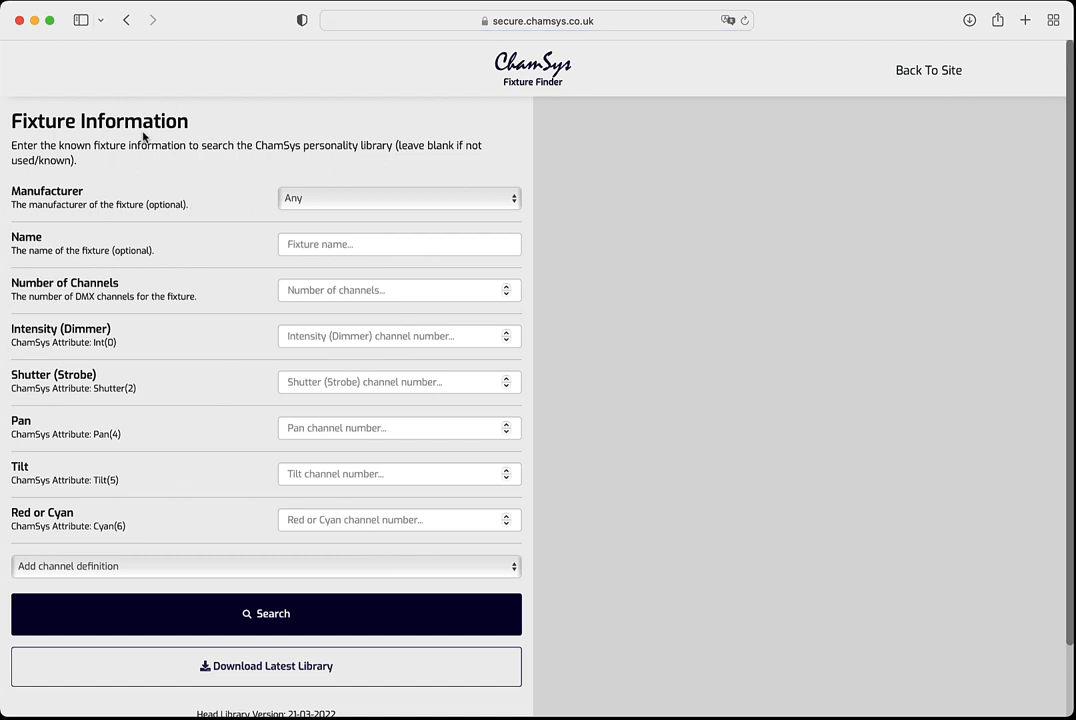
pyautogui.moveTo(412, 276)
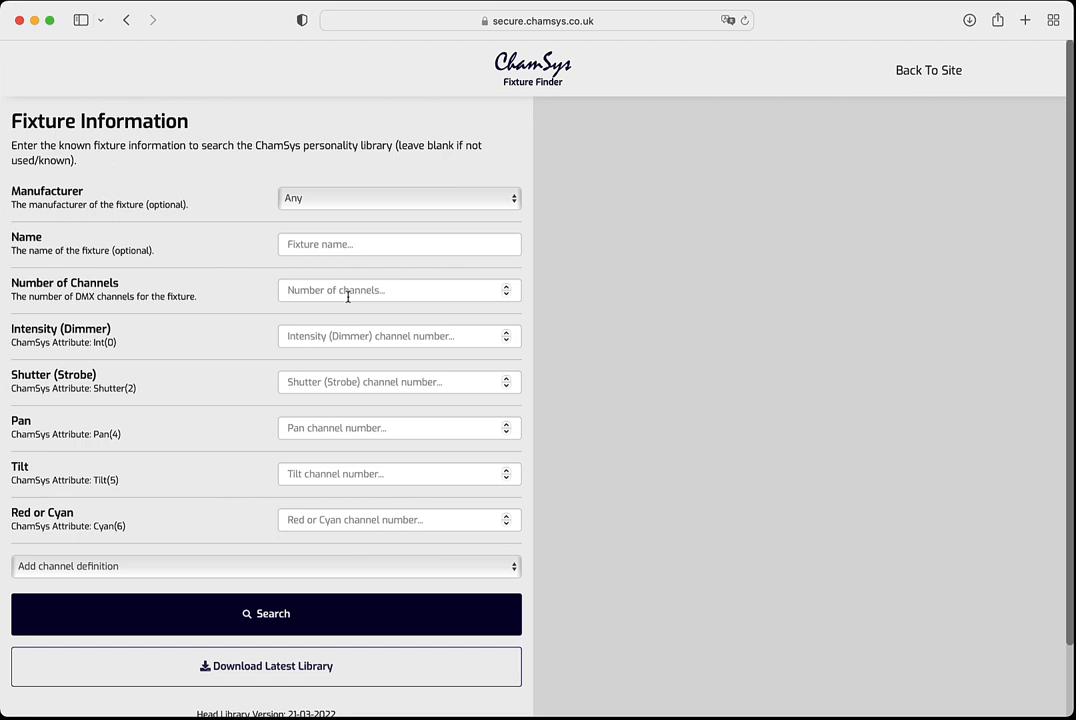
pyautogui.click(400, 290)
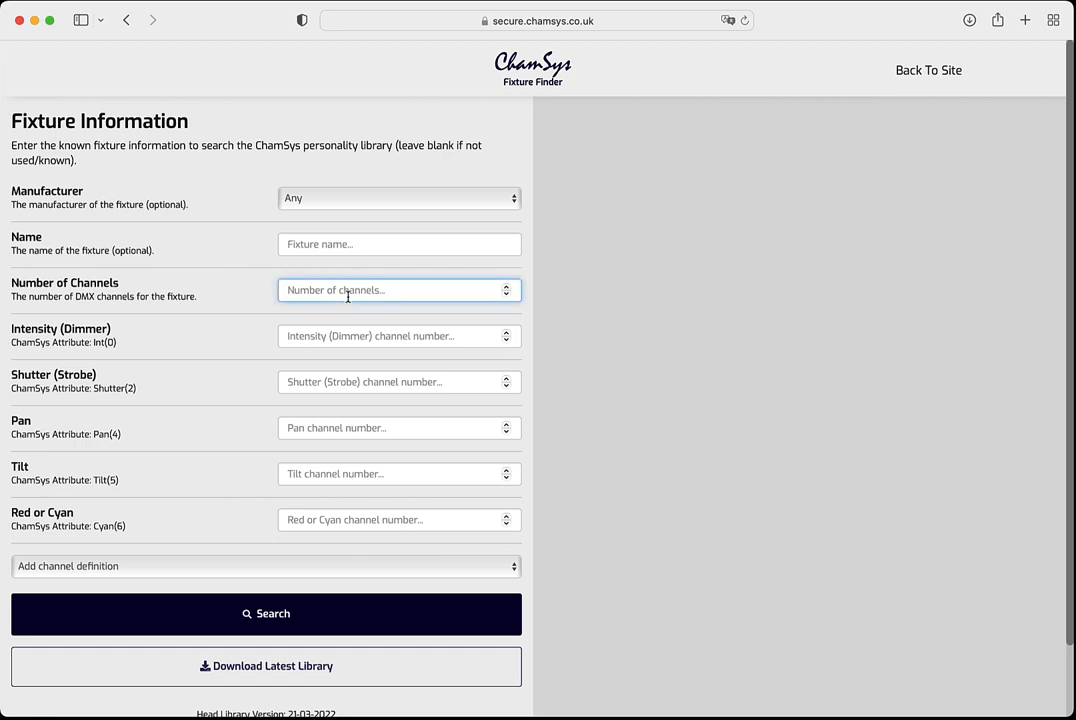
pyautogui.write('16')
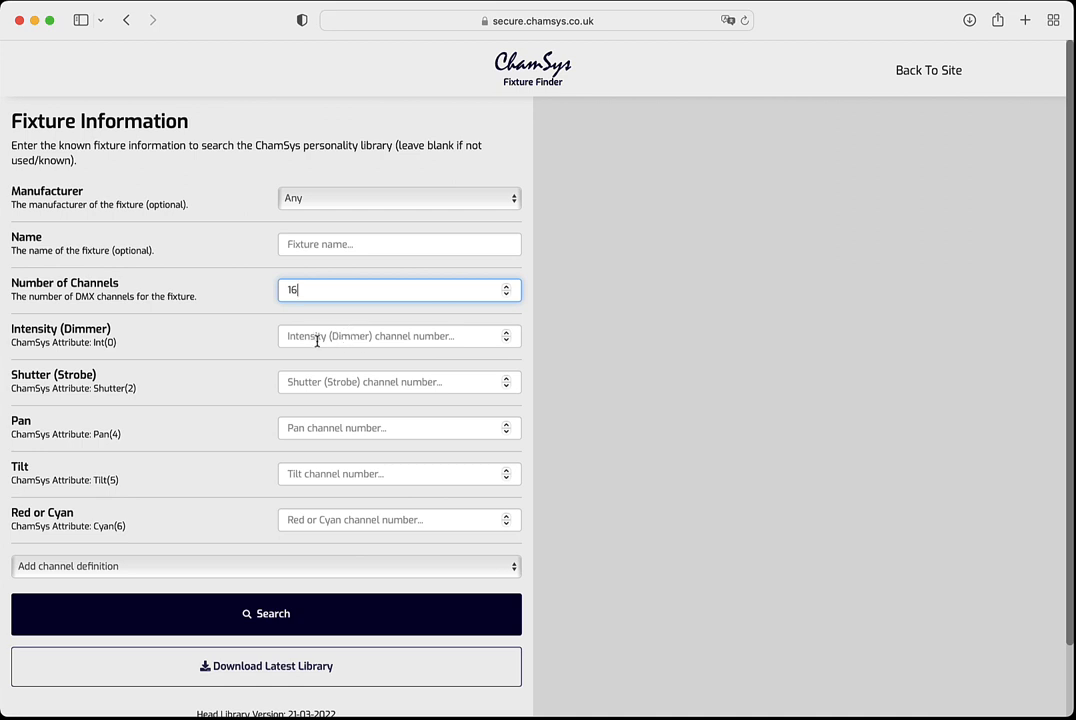
pyautogui.moveTo(332, 380)
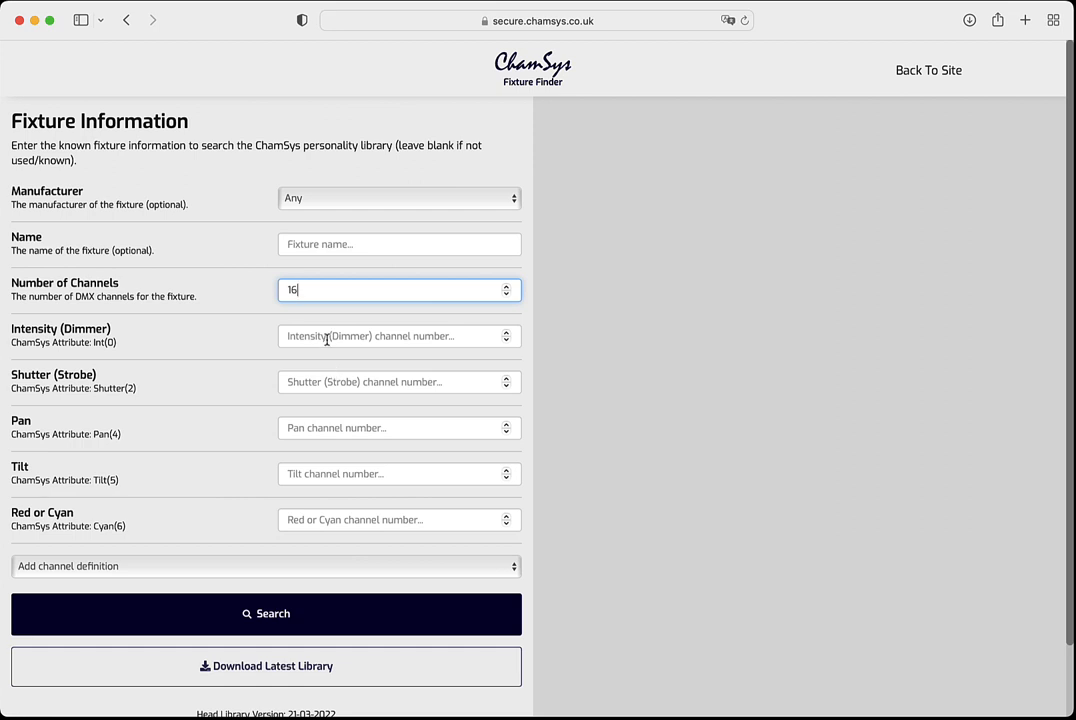
pyautogui.click(400, 336)
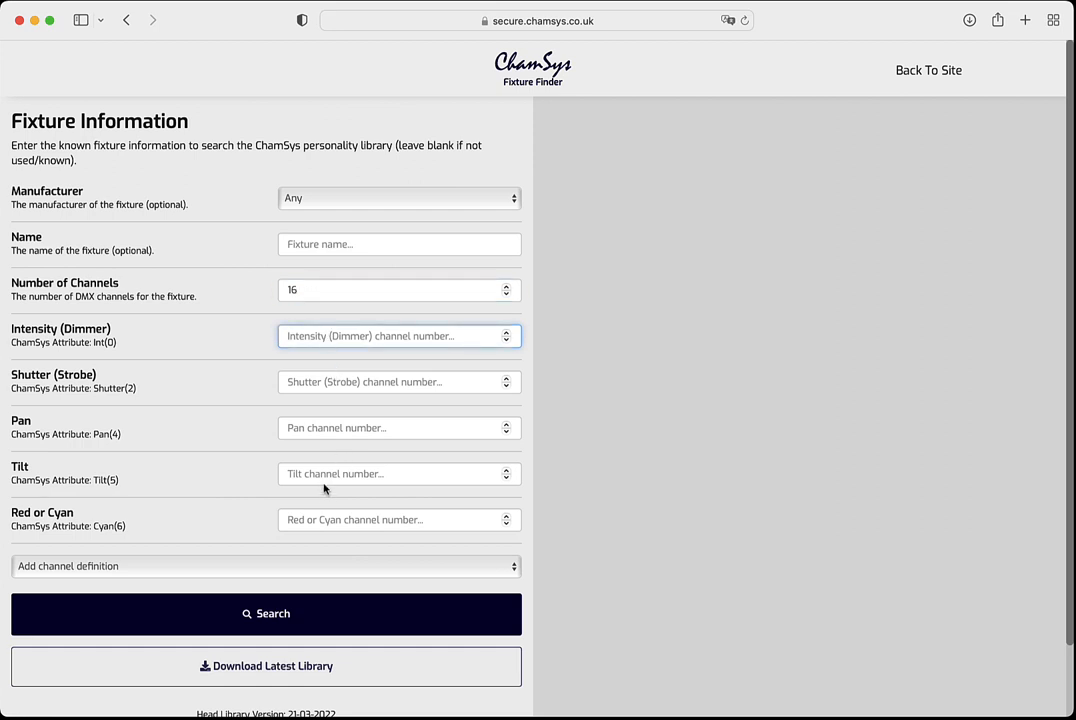
pyautogui.moveTo(280, 588)
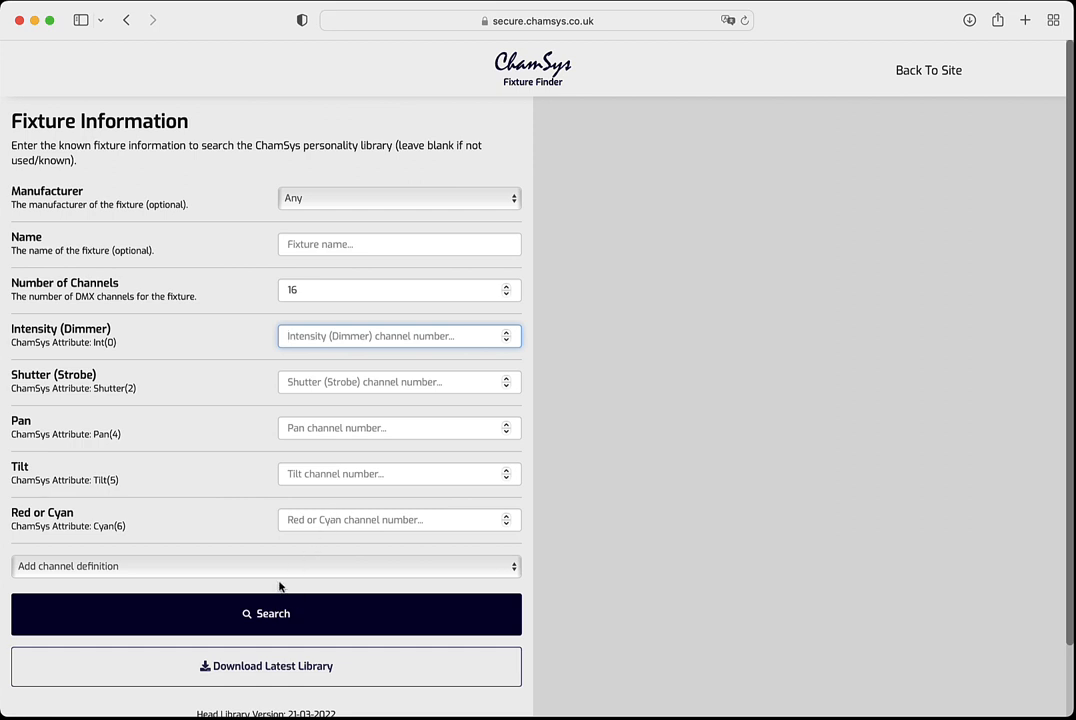
pyautogui.click(266, 566)
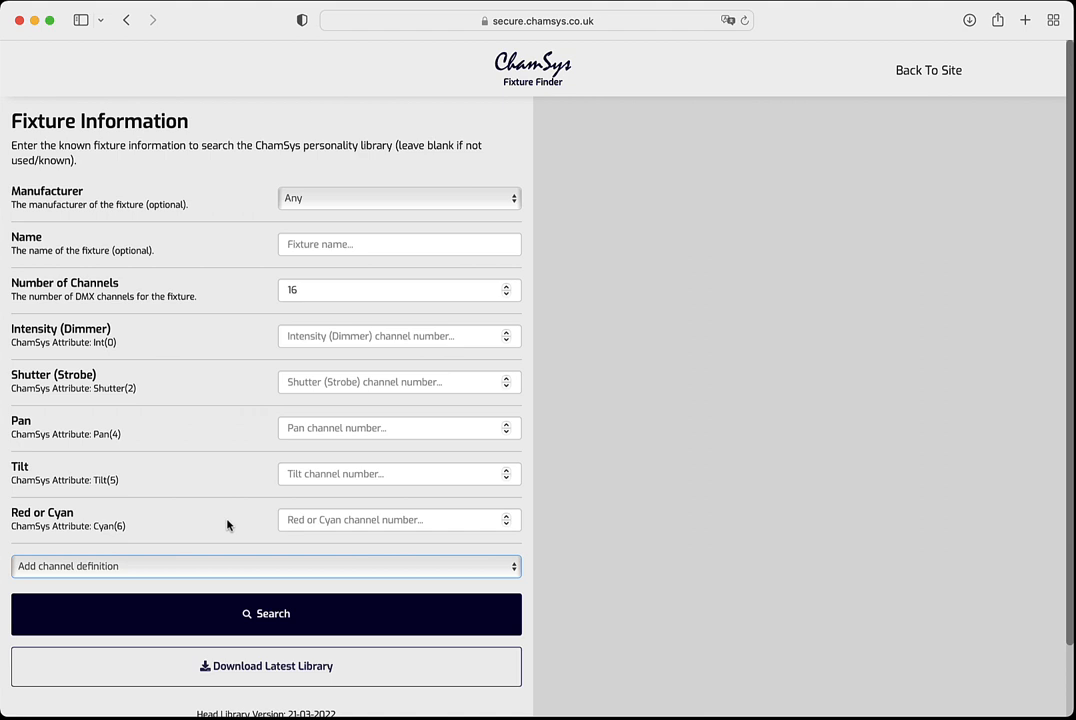
pyautogui.moveTo(280, 296)
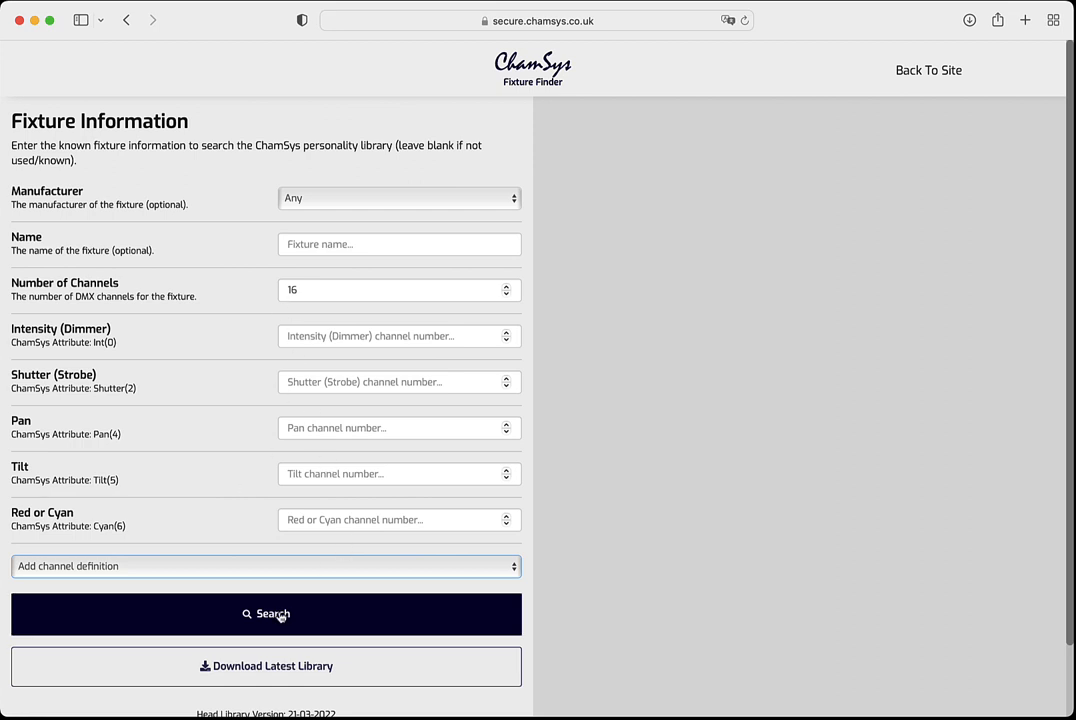
pyautogui.click(266, 612)
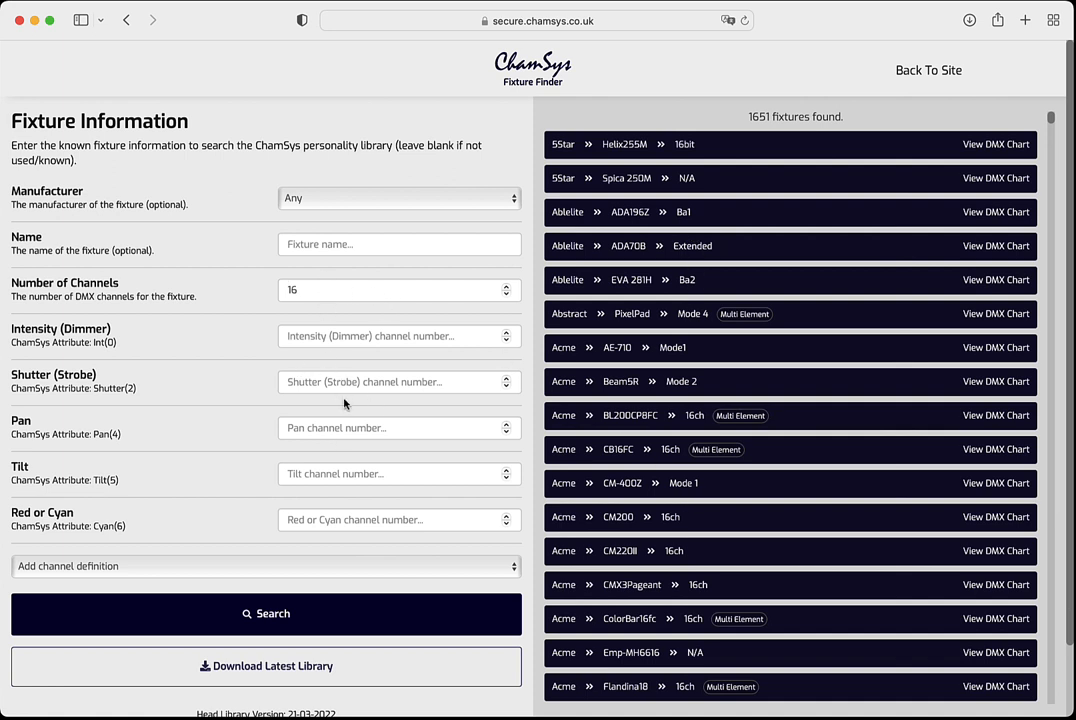
pyautogui.moveTo(308, 360)
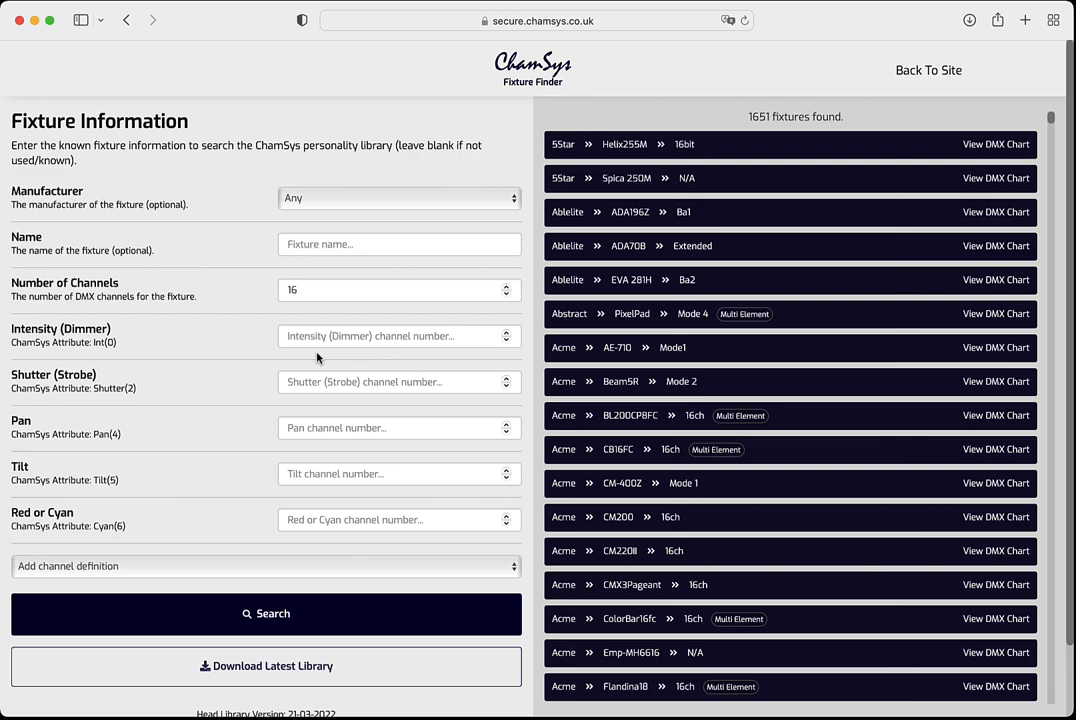
pyautogui.moveTo(290, 412)
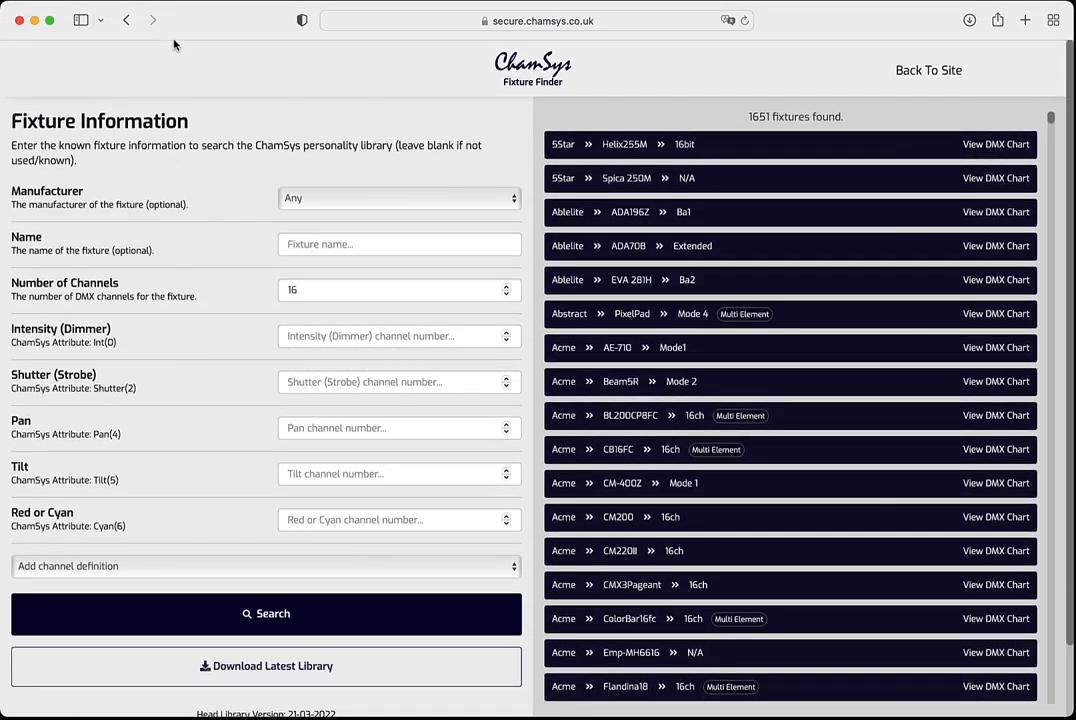
# - Leave the 1651-fixture results list and return to the ChamSys support page
pyautogui.click(128, 20)
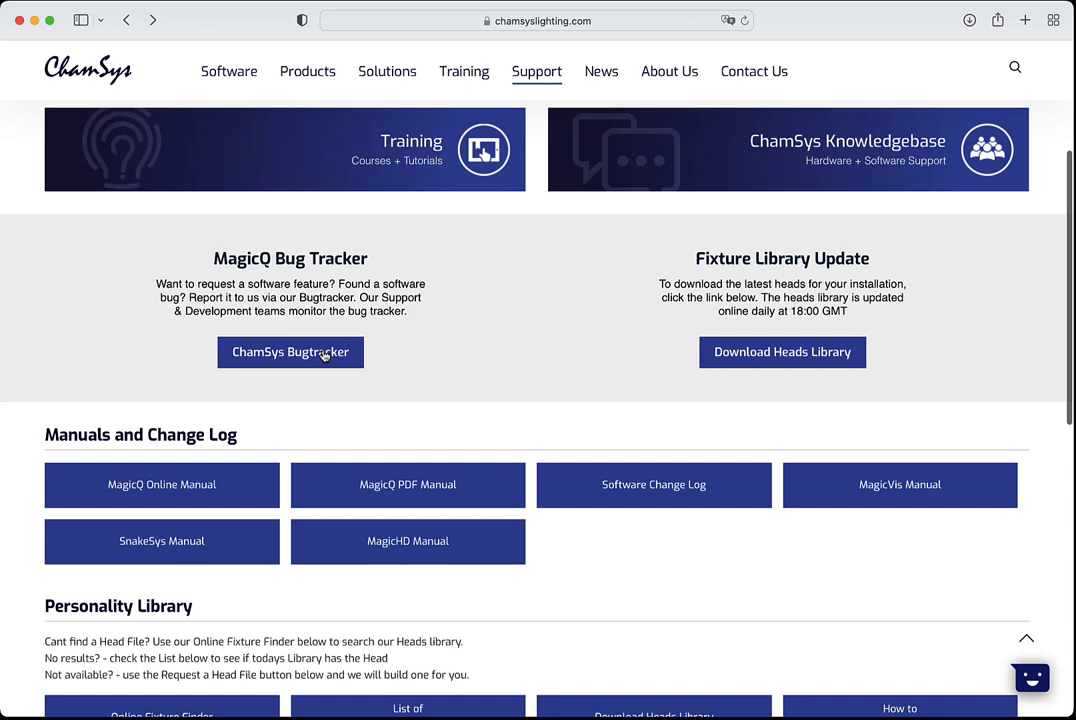
pyautogui.moveTo(338, 352)
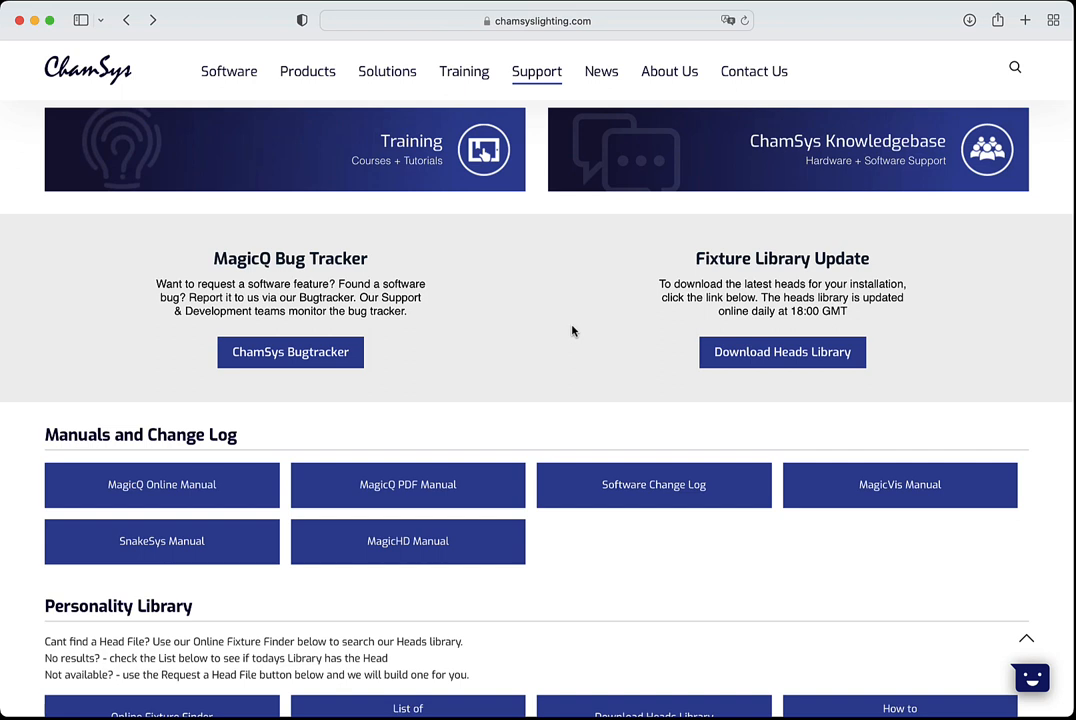
# - Scroll the support page to the Fixture Library Update and Personality Library sections
pyautogui.scroll(-3)
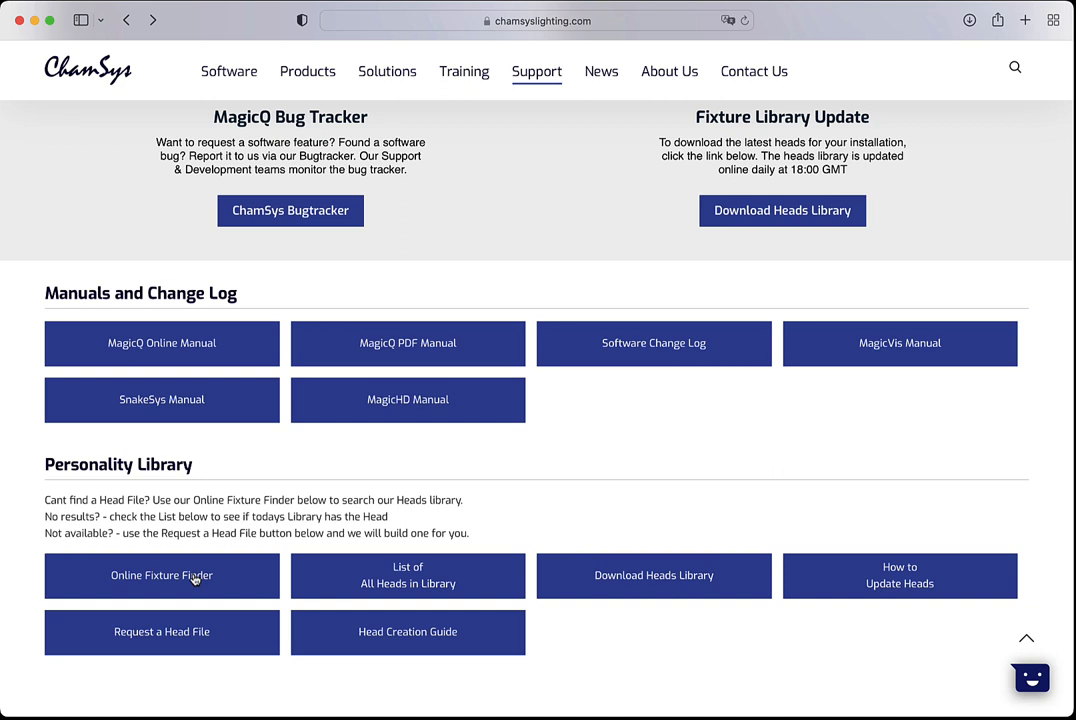
pyautogui.moveTo(736, 216)
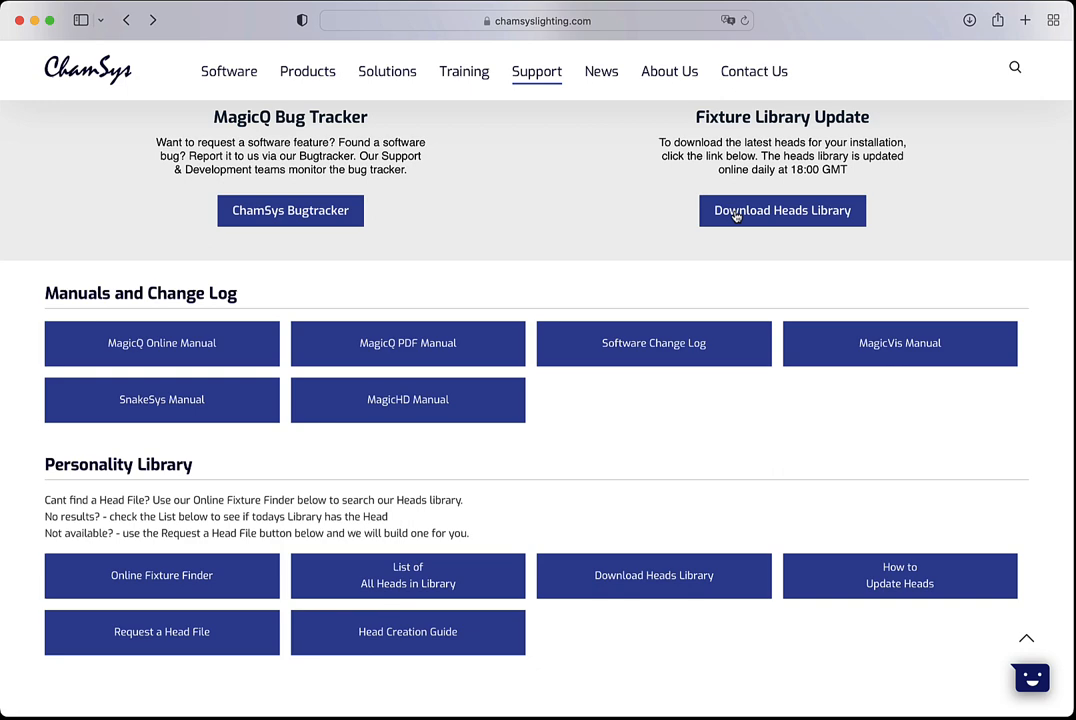
pyautogui.moveTo(796, 216)
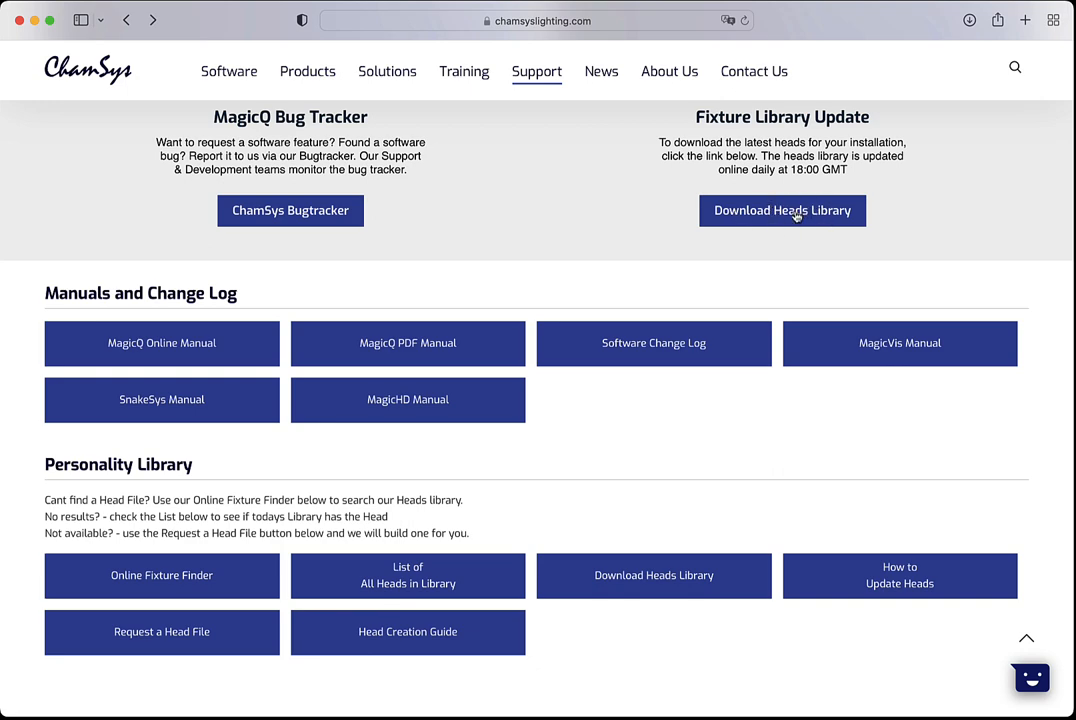
pyautogui.moveTo(64, 28)
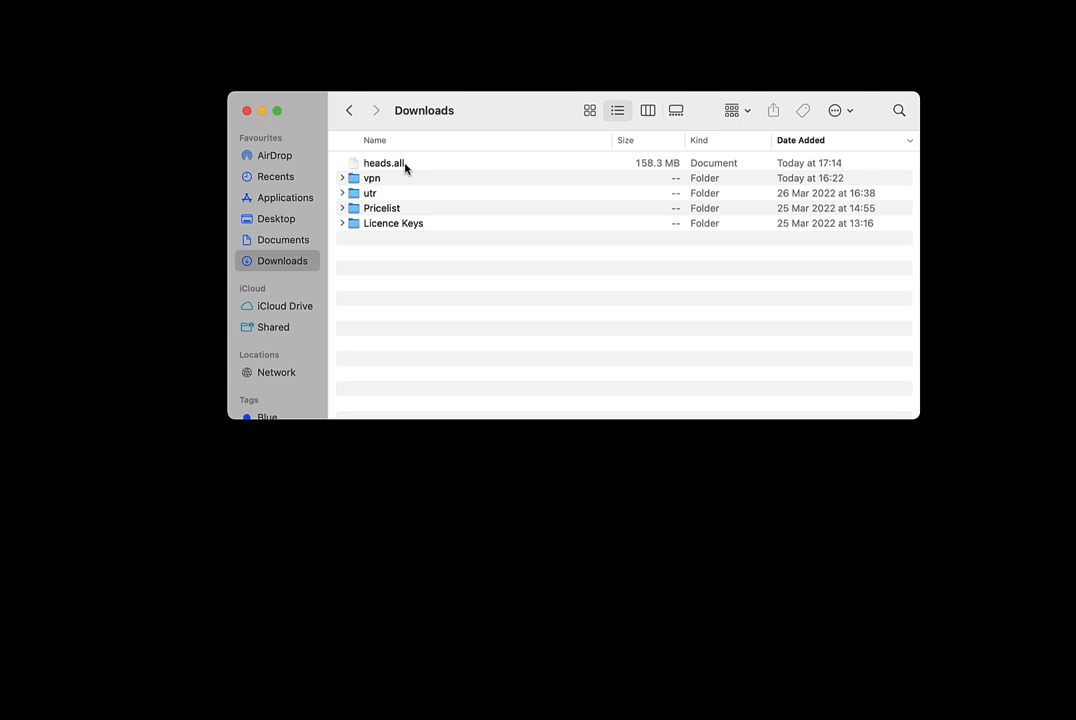
# - Copy heads.all from Downloads and navigate into Documents/QuickQ
pyautogui.rightClick(384, 164)
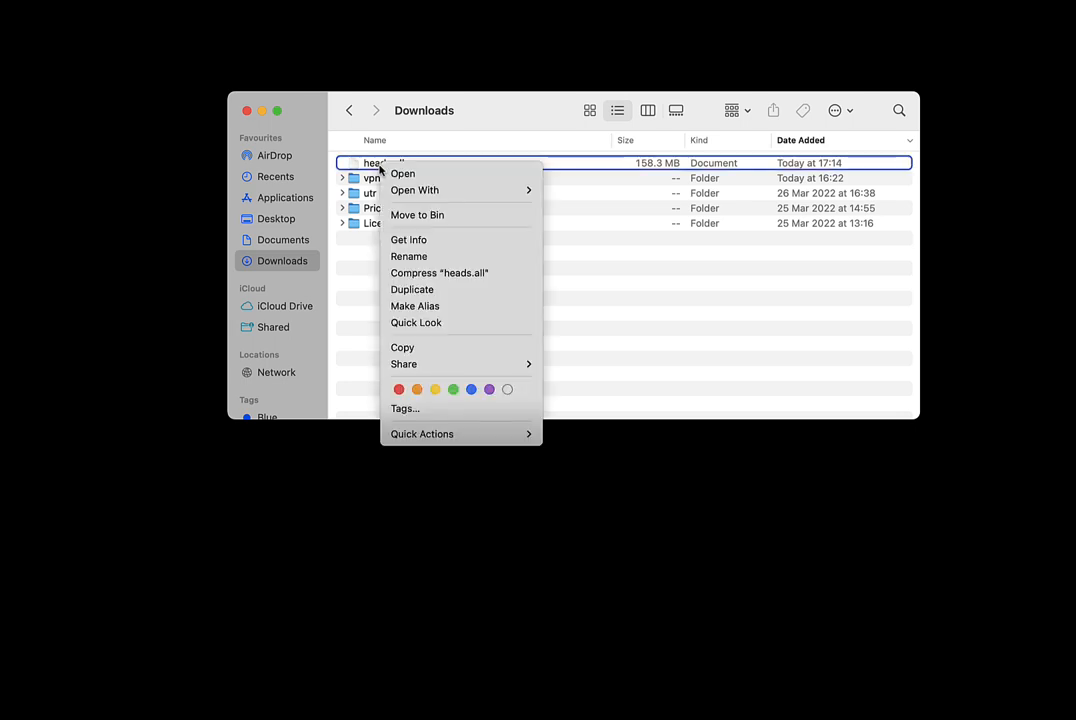
pyautogui.moveTo(440, 272)
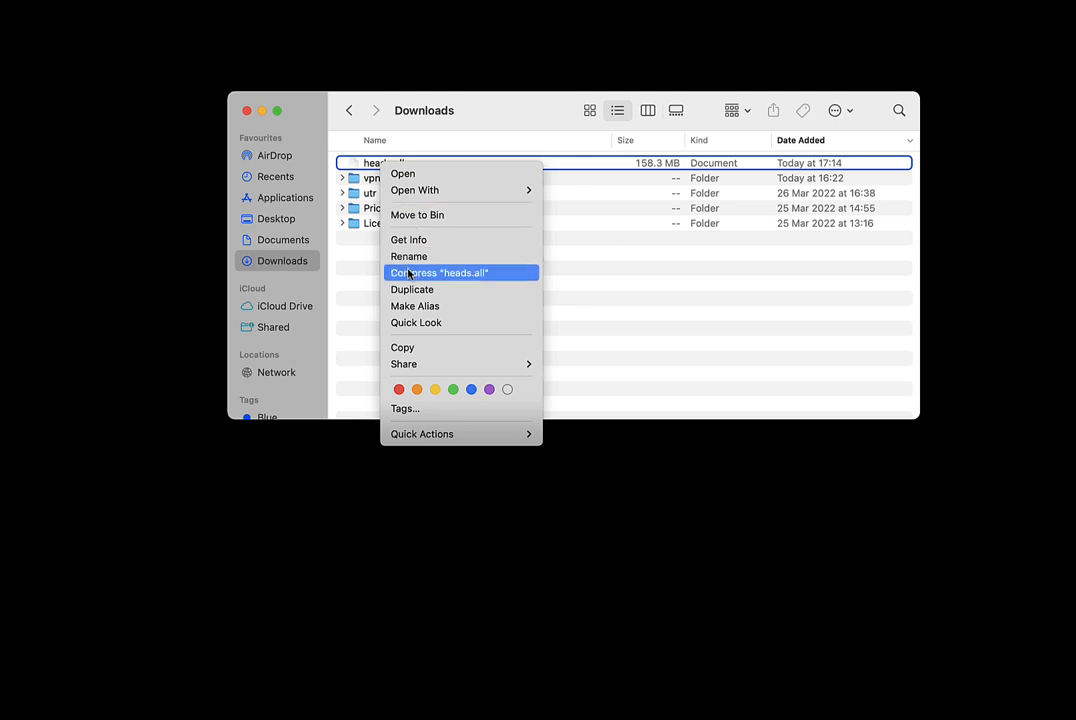
pyautogui.moveTo(412, 288)
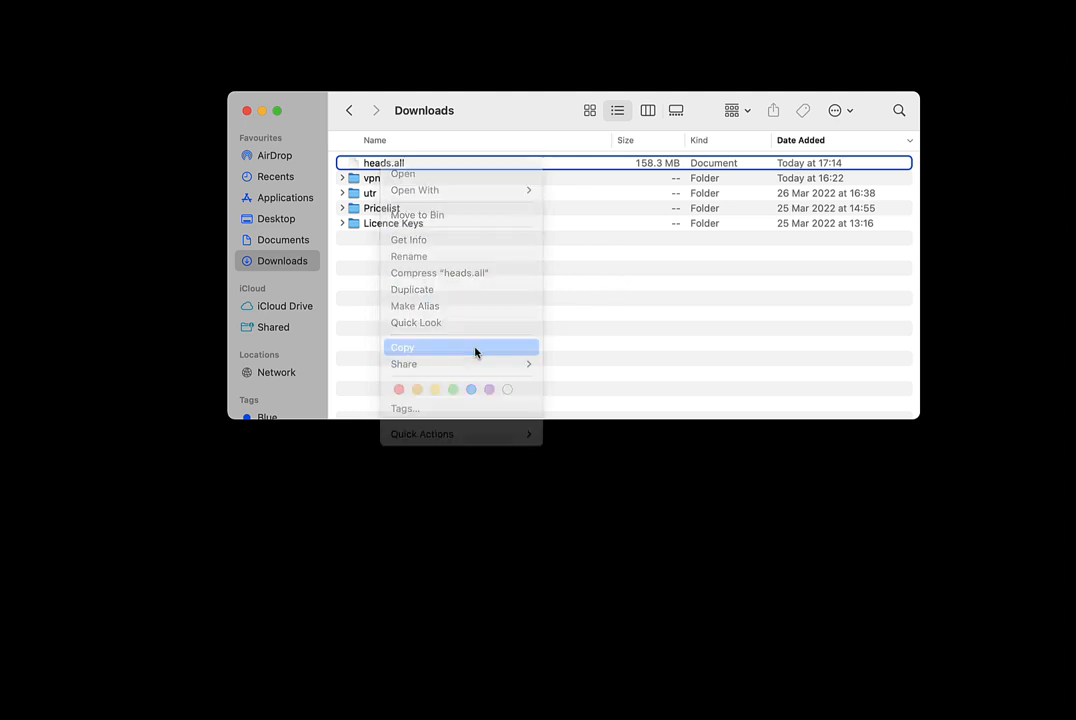
pyautogui.click(402, 348)
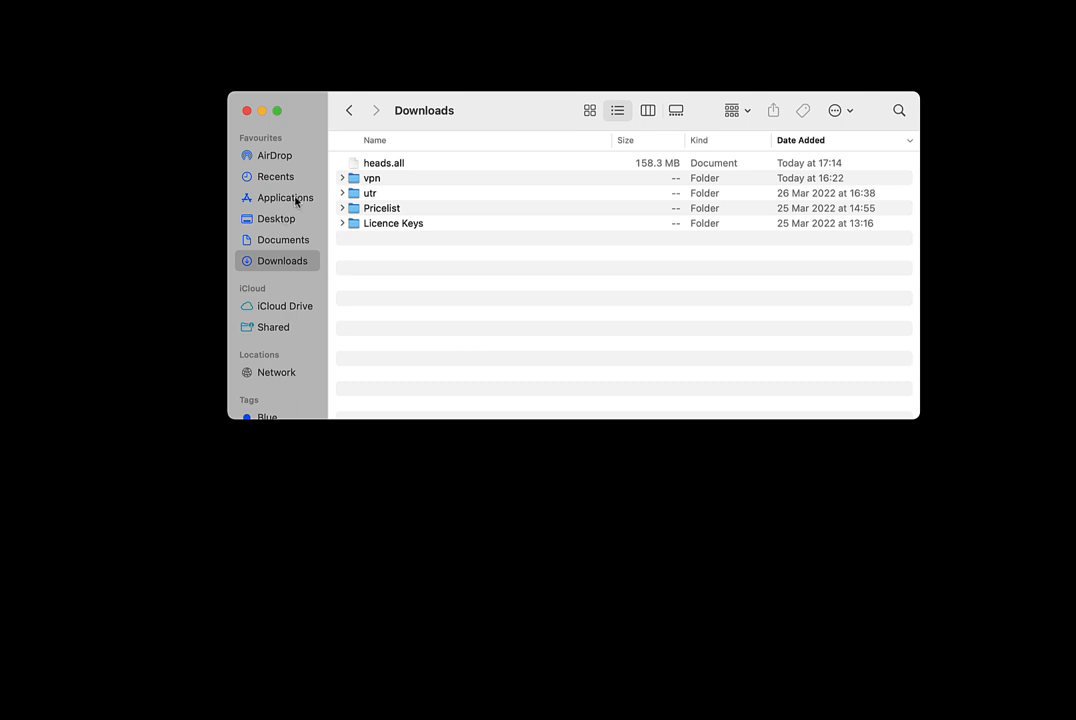
pyautogui.click(284, 240)
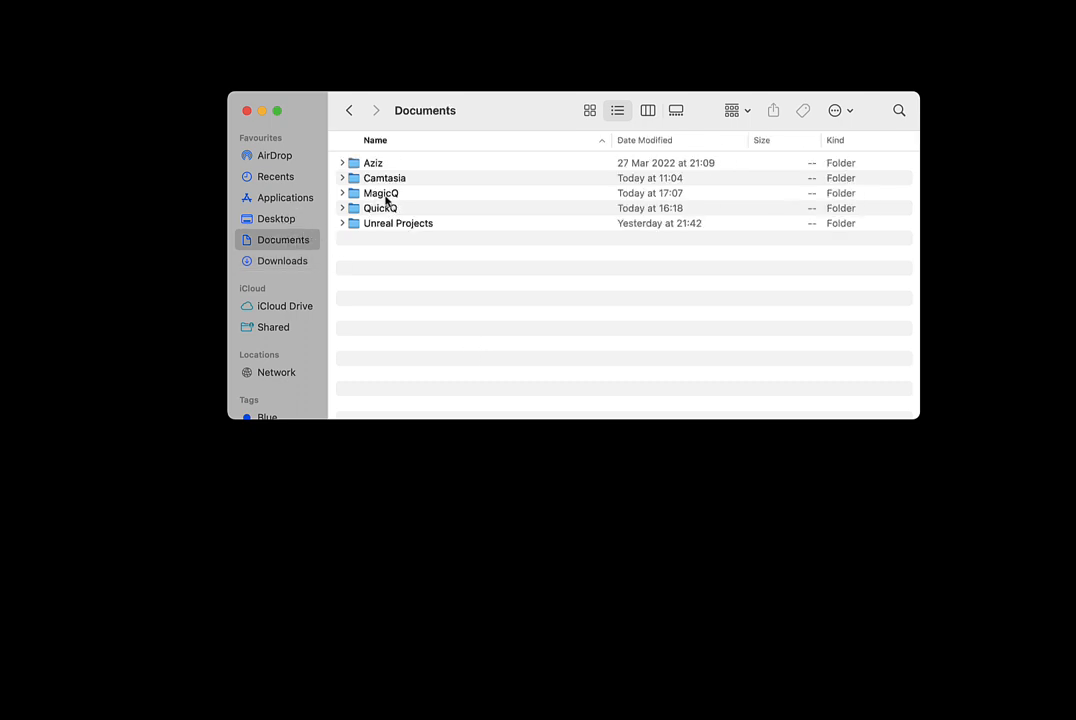
pyautogui.click(380, 208)
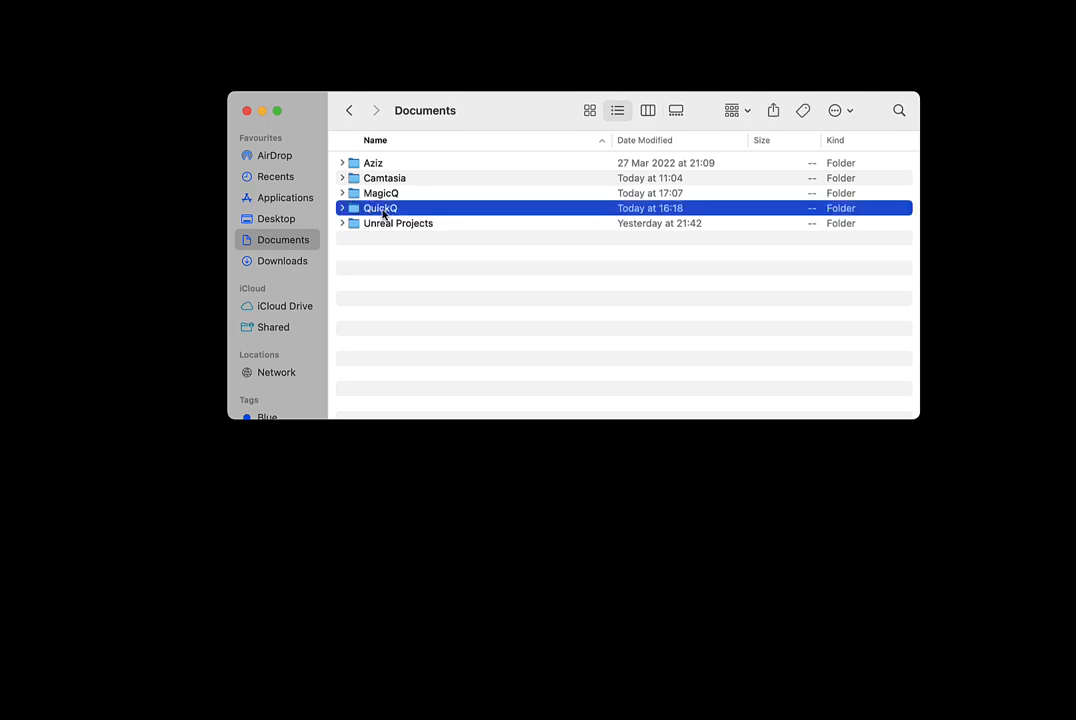
pyautogui.doubleClick(380, 206)
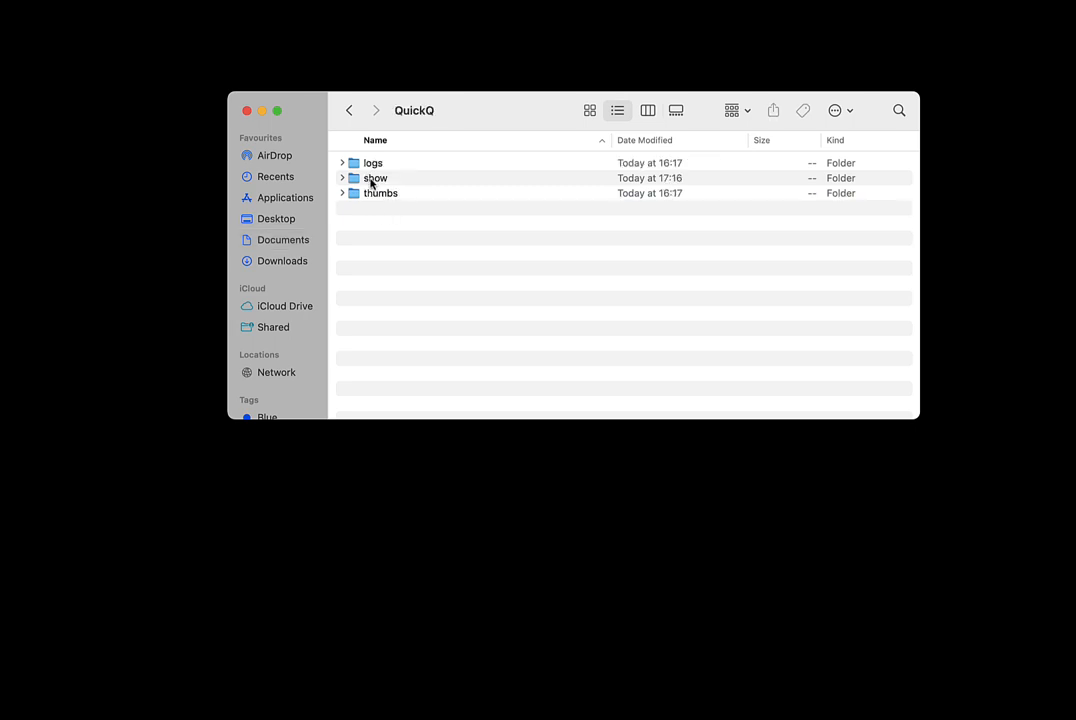
# - Paste heads.all into QuickQ's show/heads folder and step back out
pyautogui.doubleClick(376, 178)
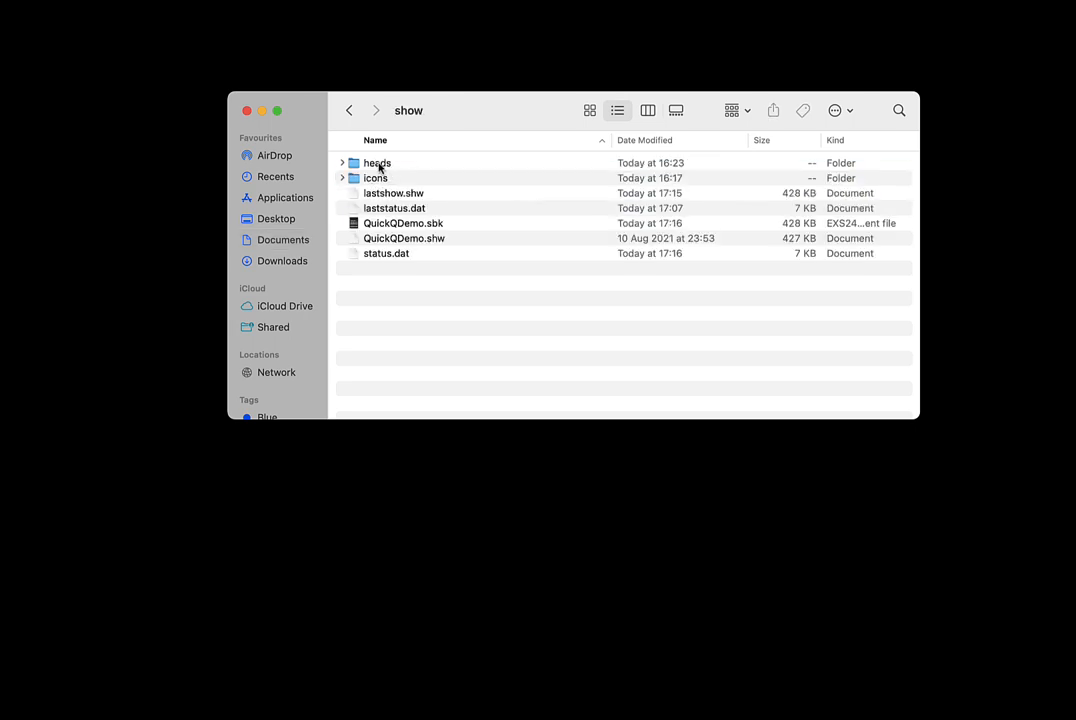
pyautogui.doubleClick(376, 164)
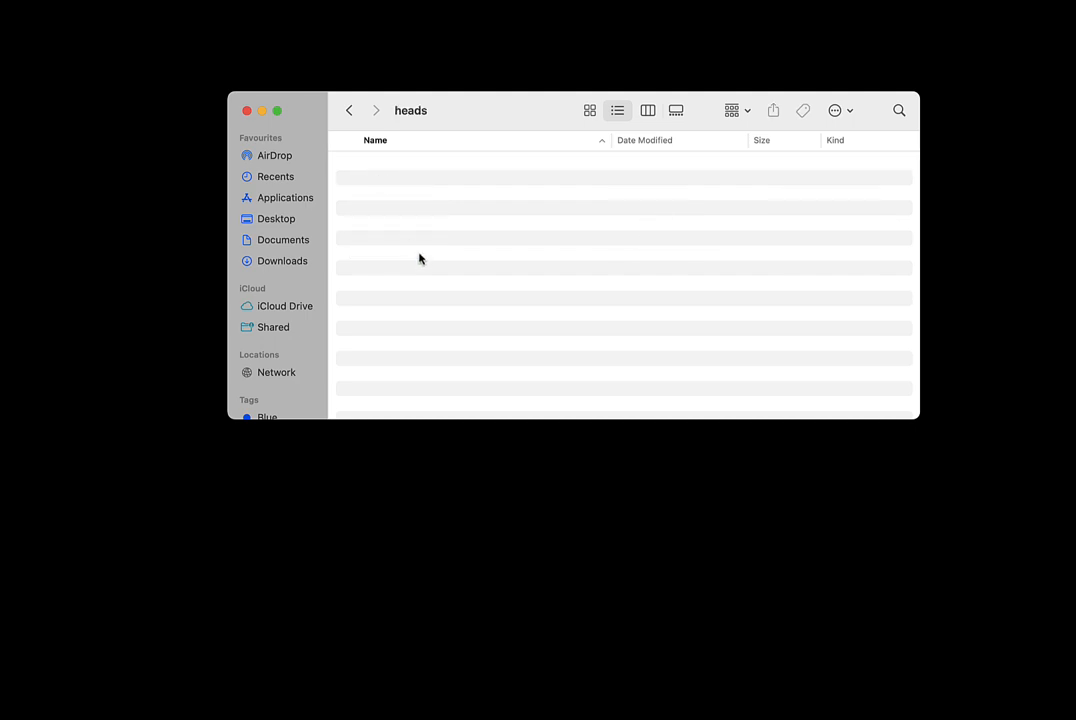
pyautogui.rightClick(420, 260)
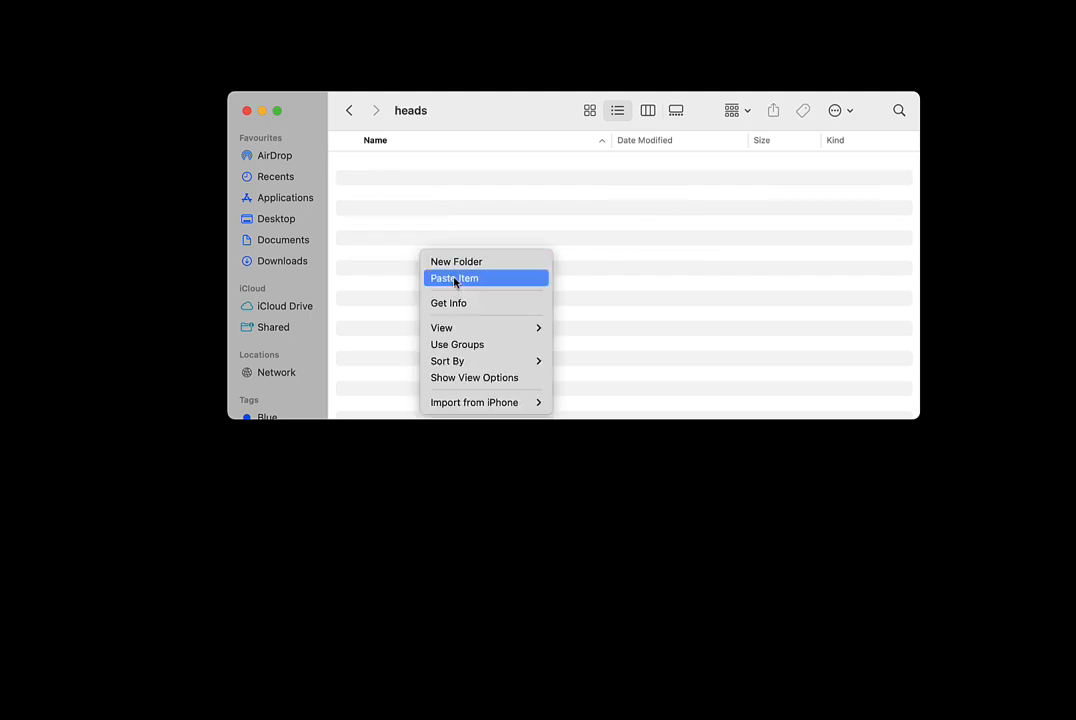
pyautogui.click(454, 278)
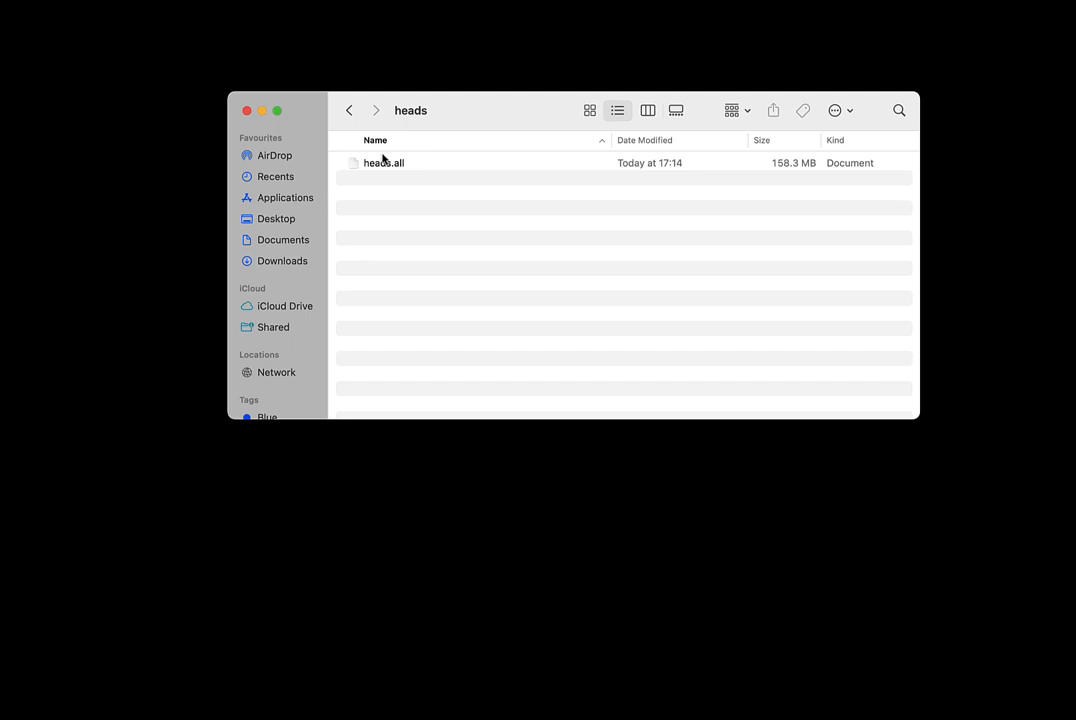
pyautogui.click(348, 110)
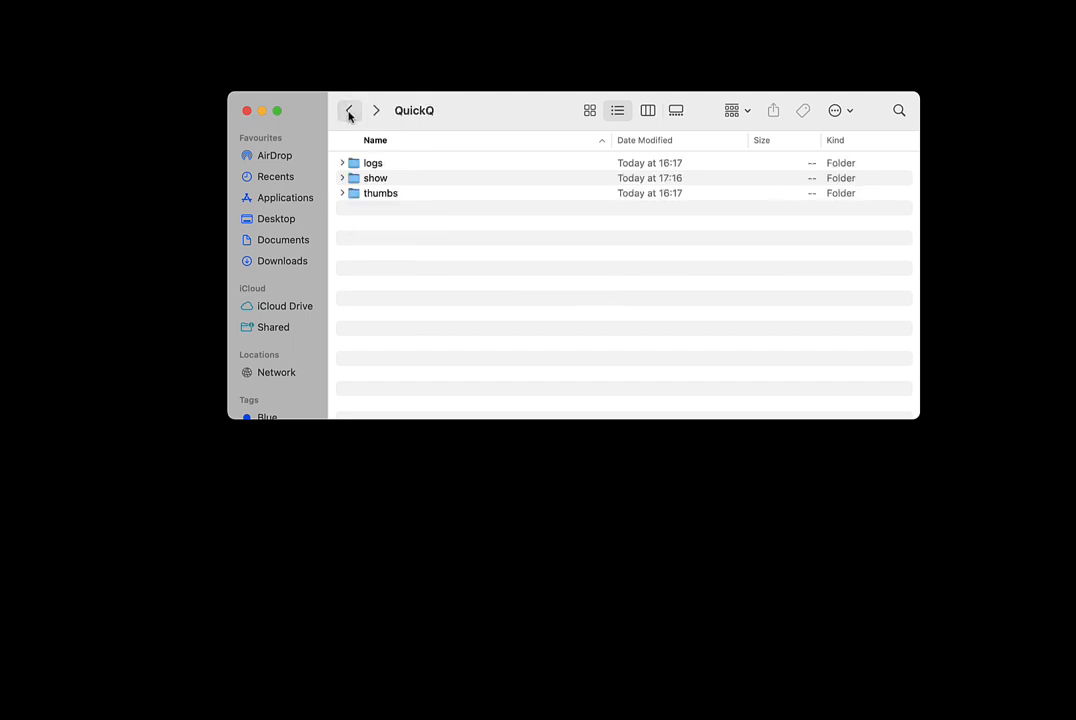
# - Paste heads.all into MagicQ's show/heads folder, replacing the older copy, and close Finder
pyautogui.click(348, 110)
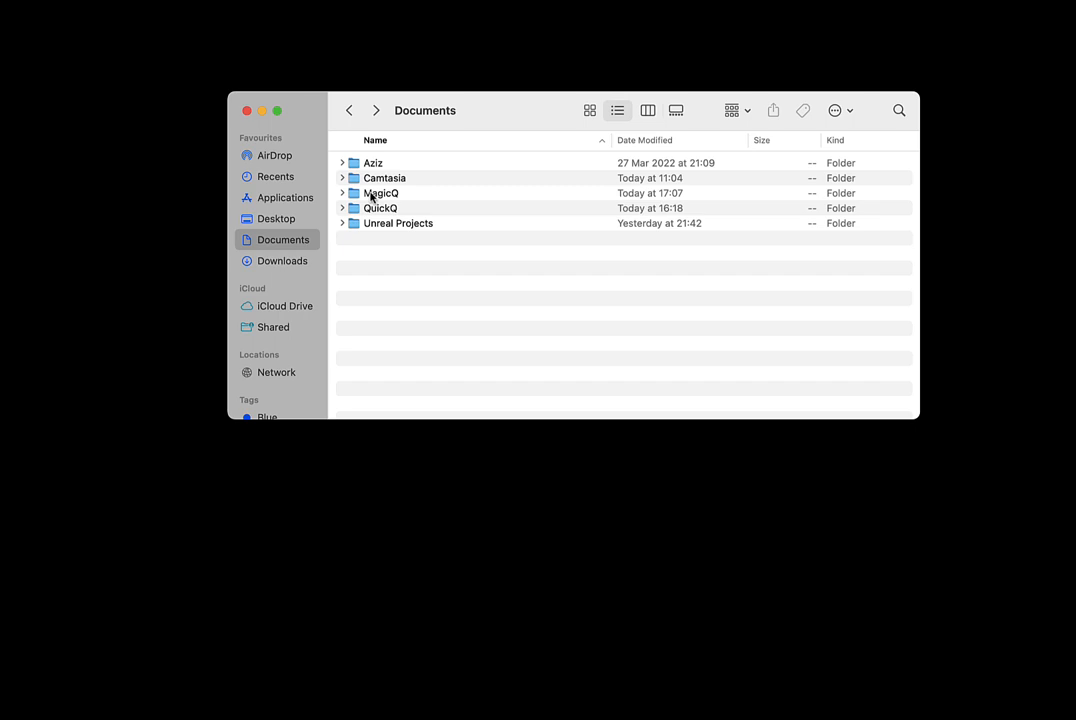
pyautogui.doubleClick(380, 192)
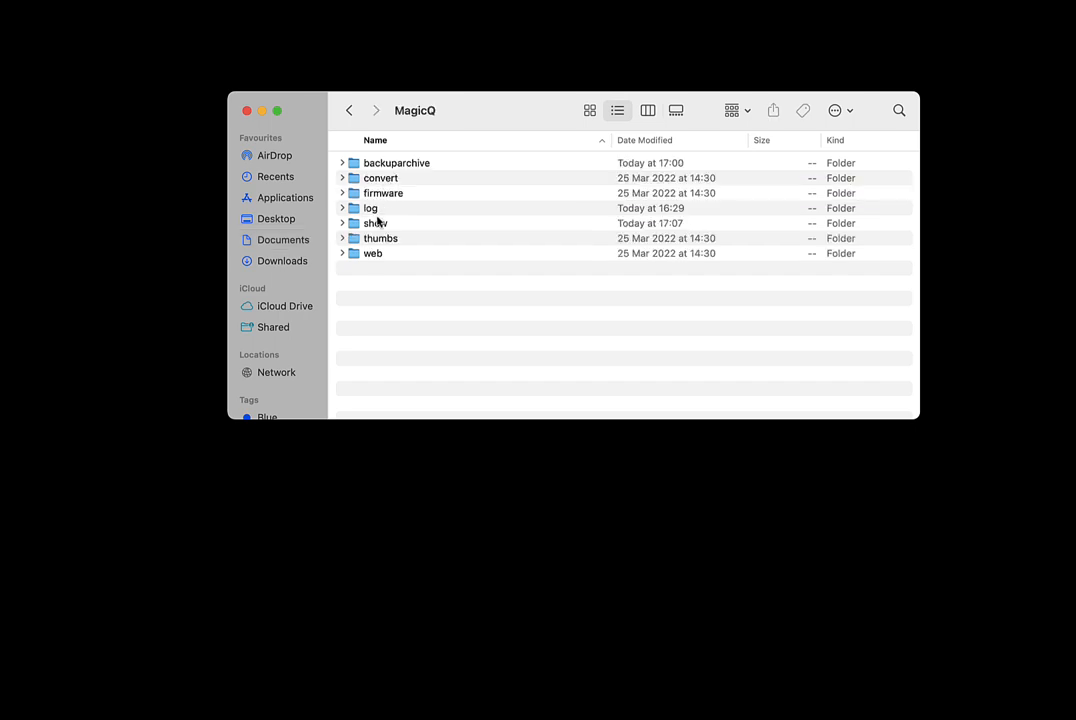
pyautogui.doubleClick(376, 224)
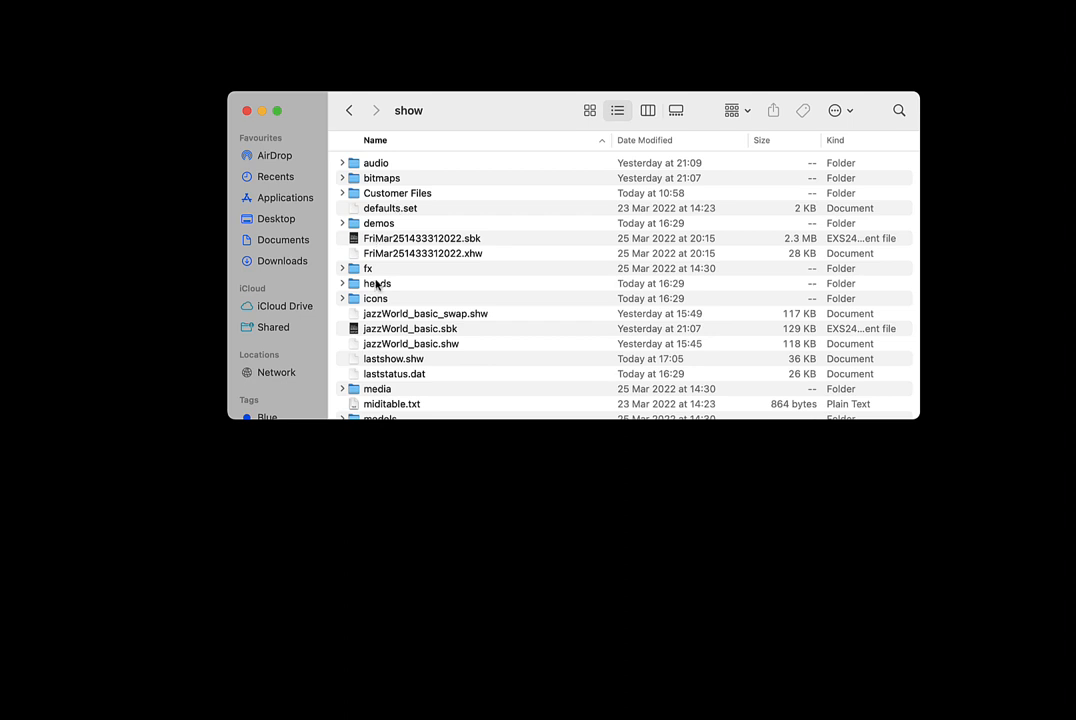
pyautogui.doubleClick(376, 284)
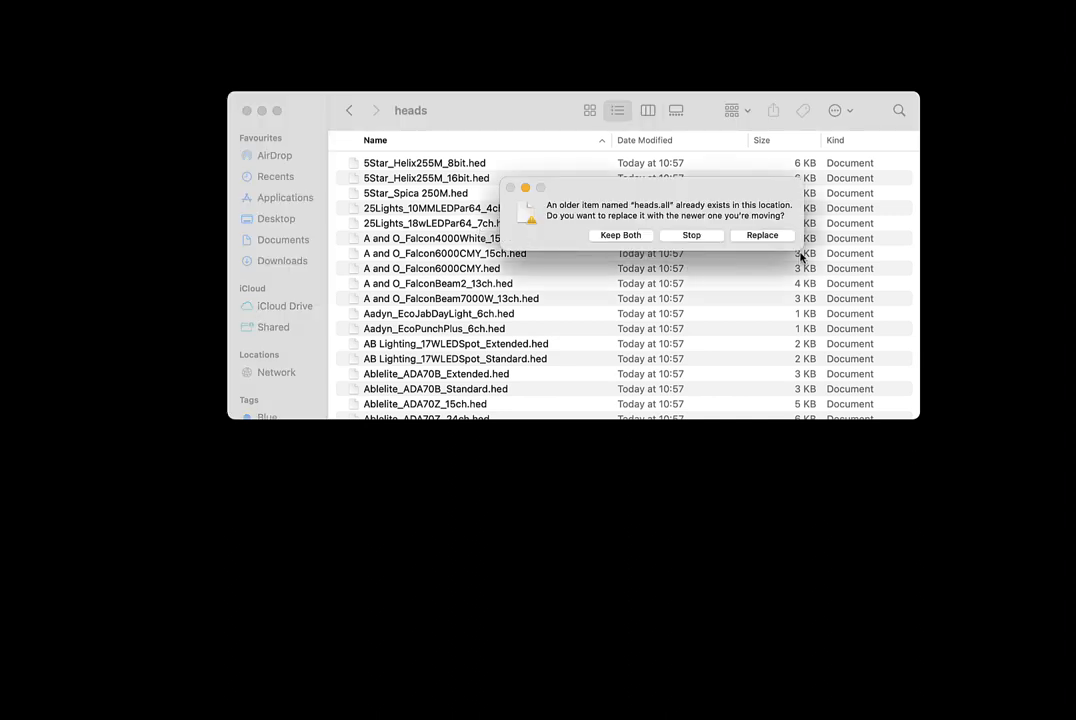
pyautogui.click(692, 236)
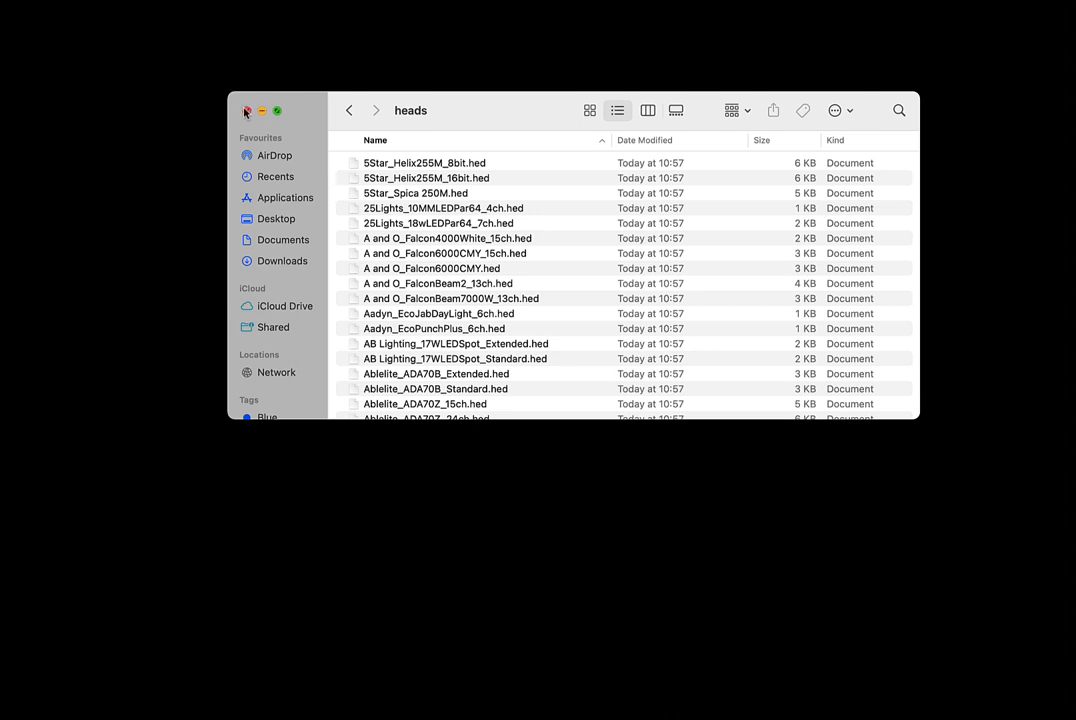
pyautogui.click(248, 110)
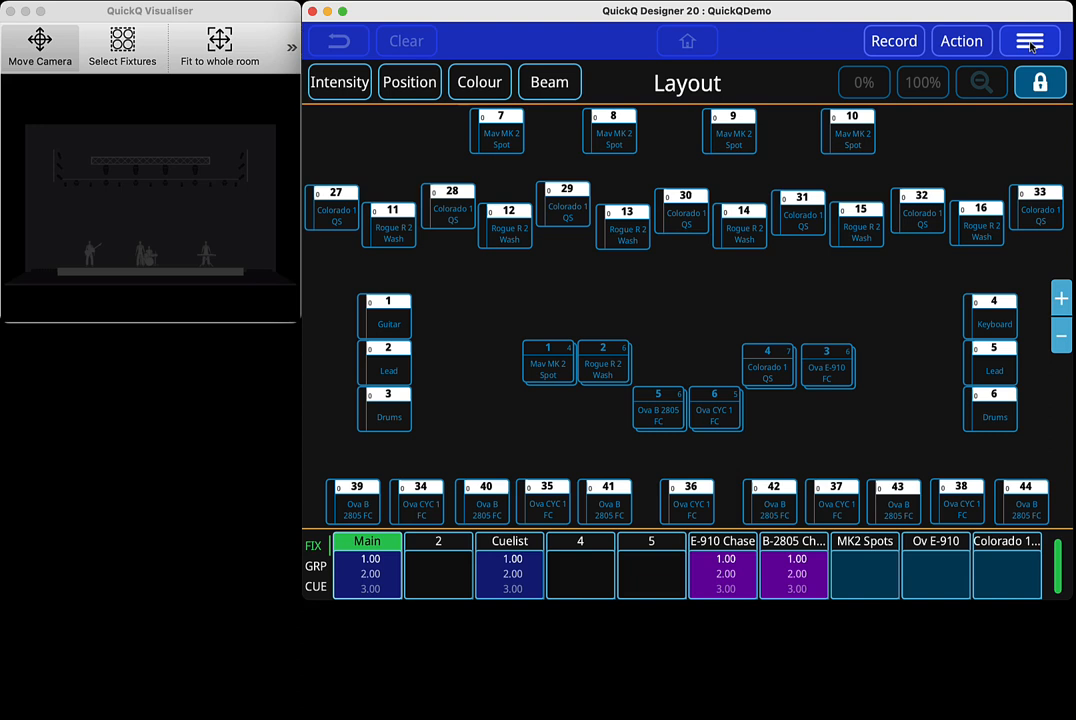
# - From QuickQ Designer's Files page, install heads.all as the fixture library file
pyautogui.click(1030, 40)
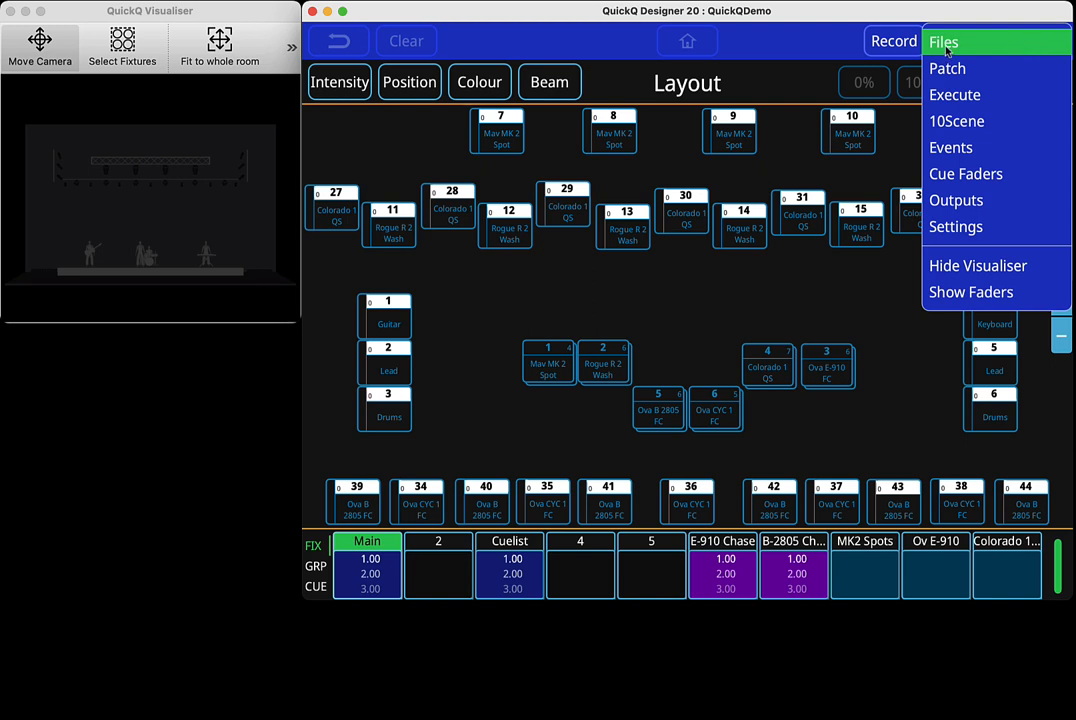
pyautogui.click(944, 42)
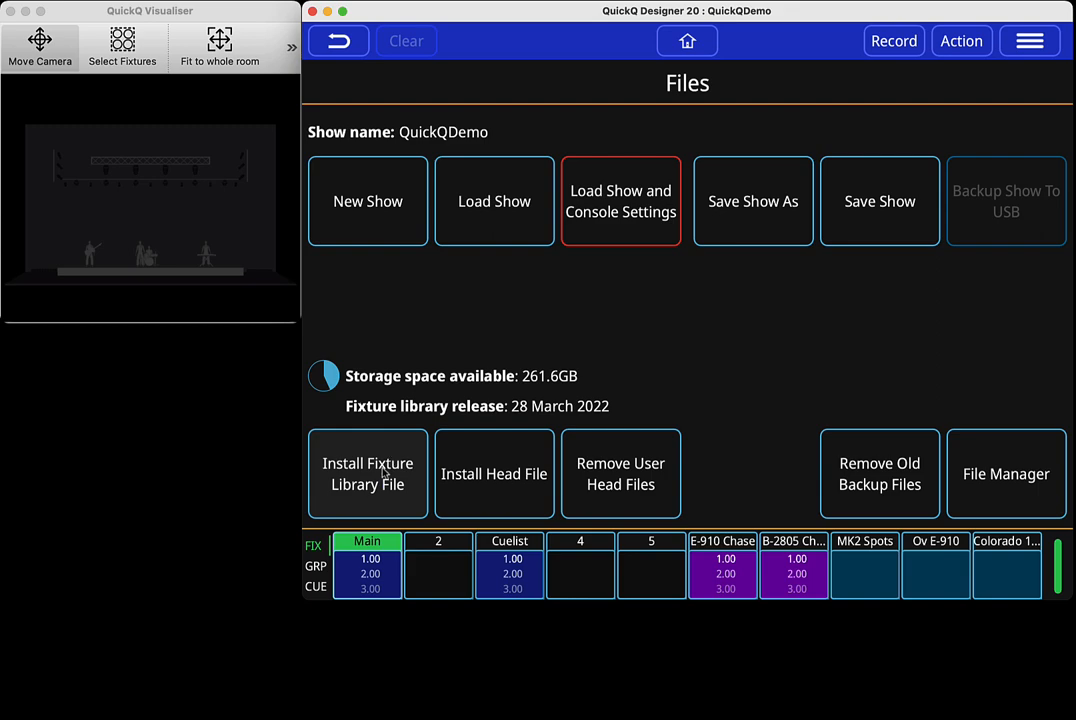
pyautogui.click(494, 472)
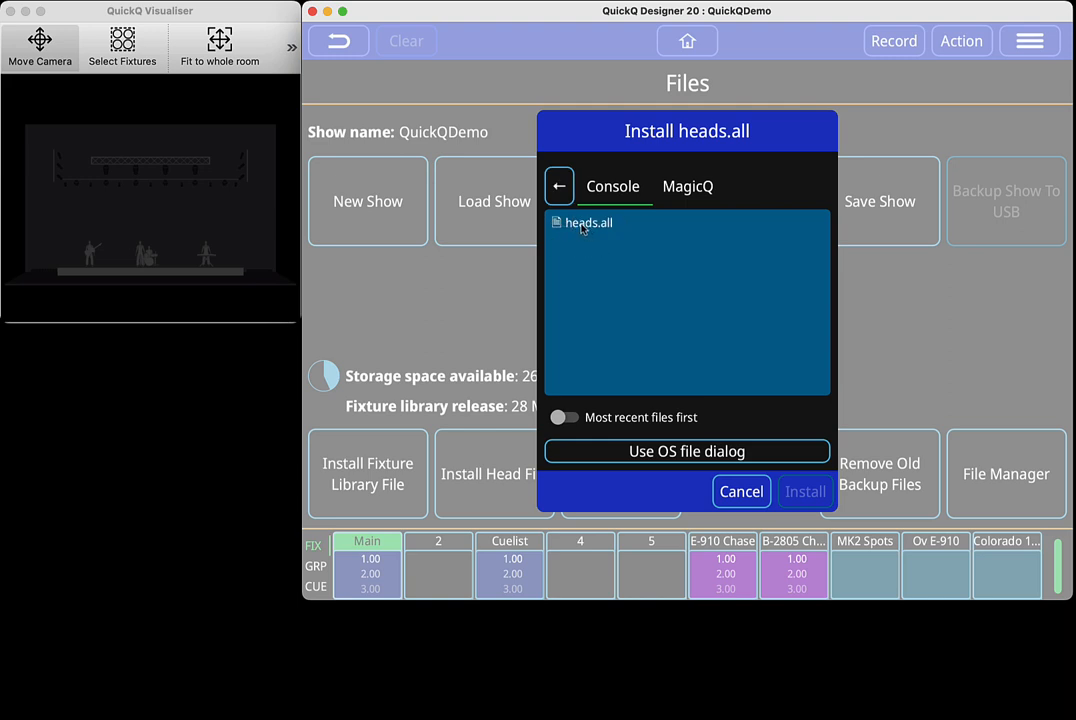
pyautogui.click(588, 222)
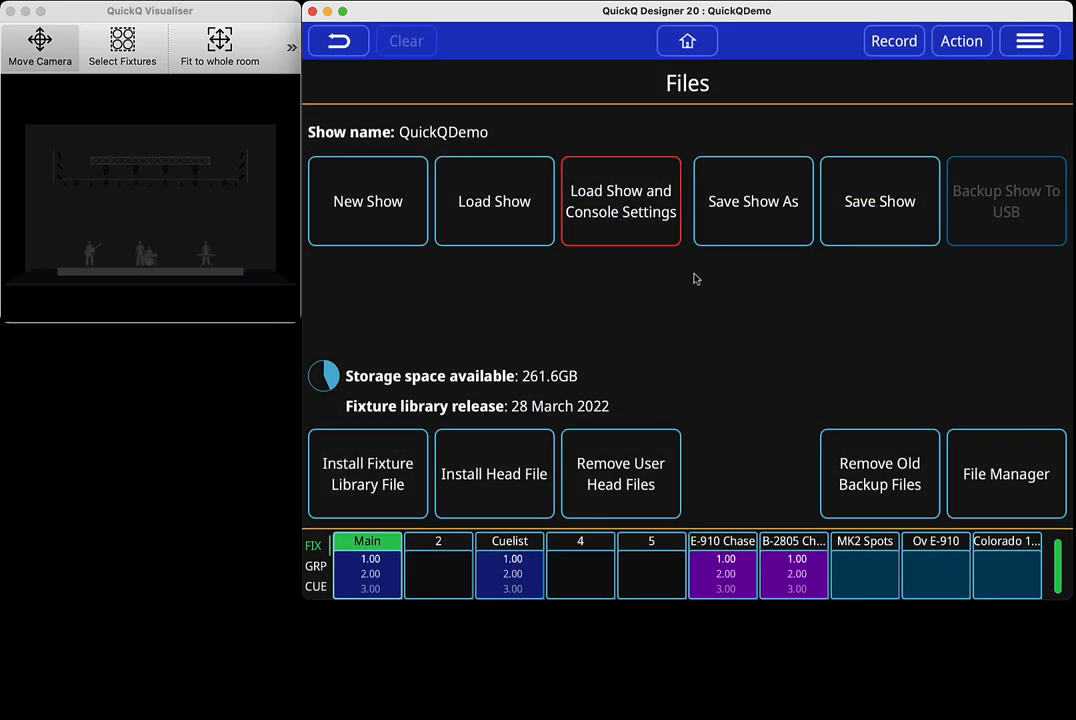
pyautogui.moveTo(348, 408)
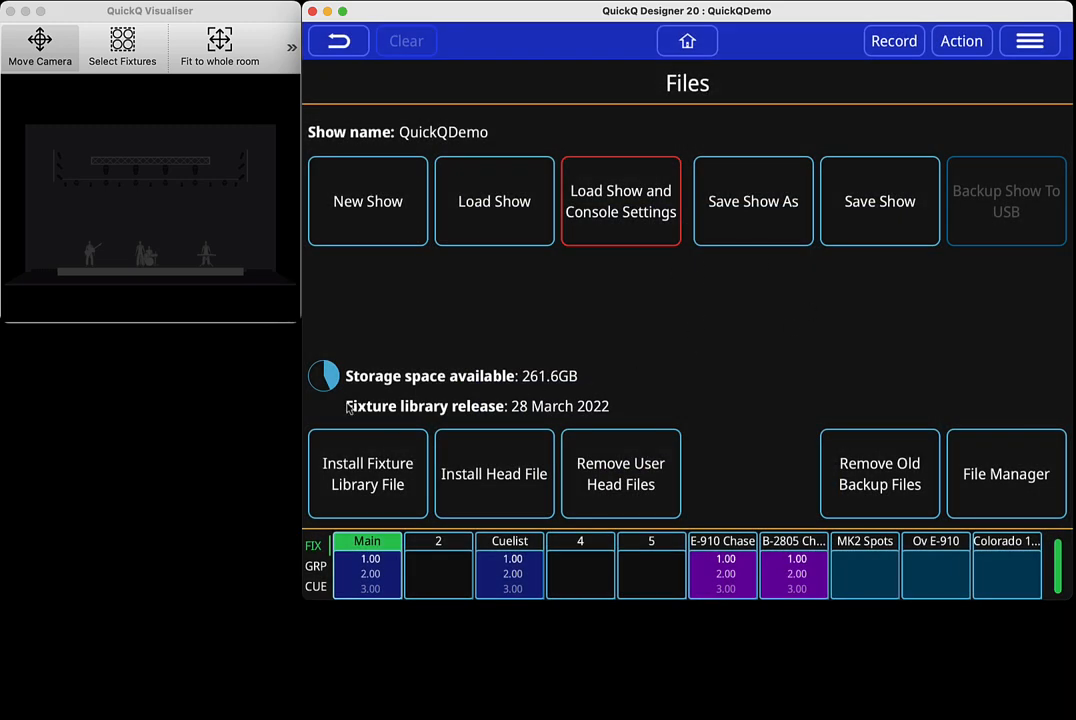
pyautogui.moveTo(516, 414)
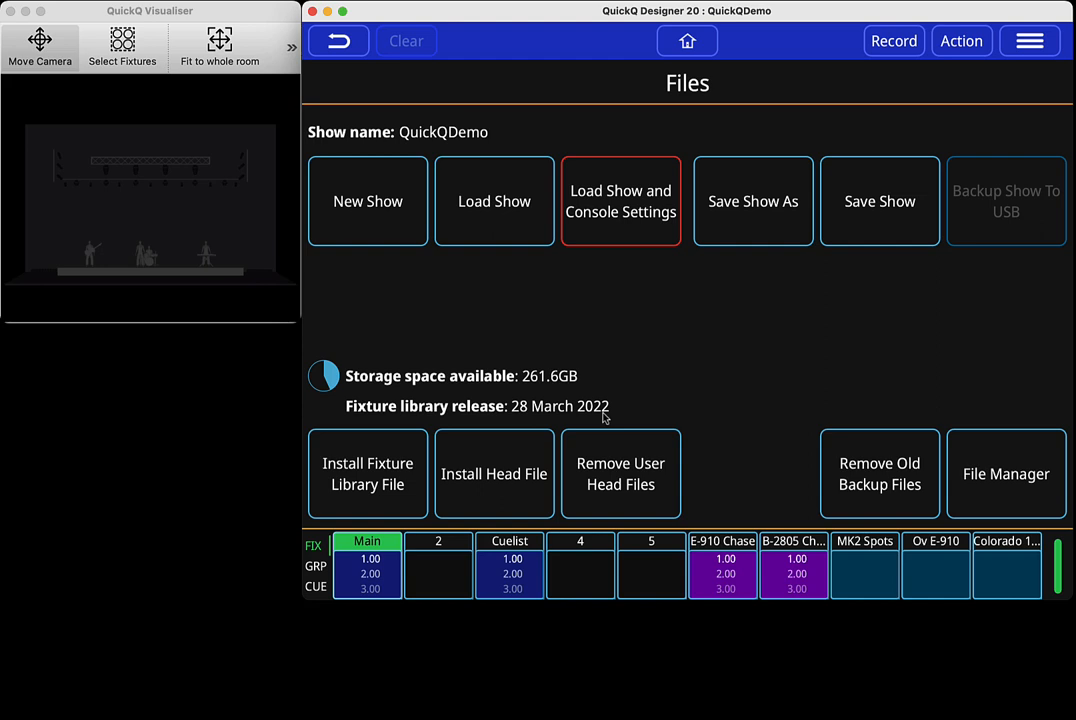
pyautogui.moveTo(548, 398)
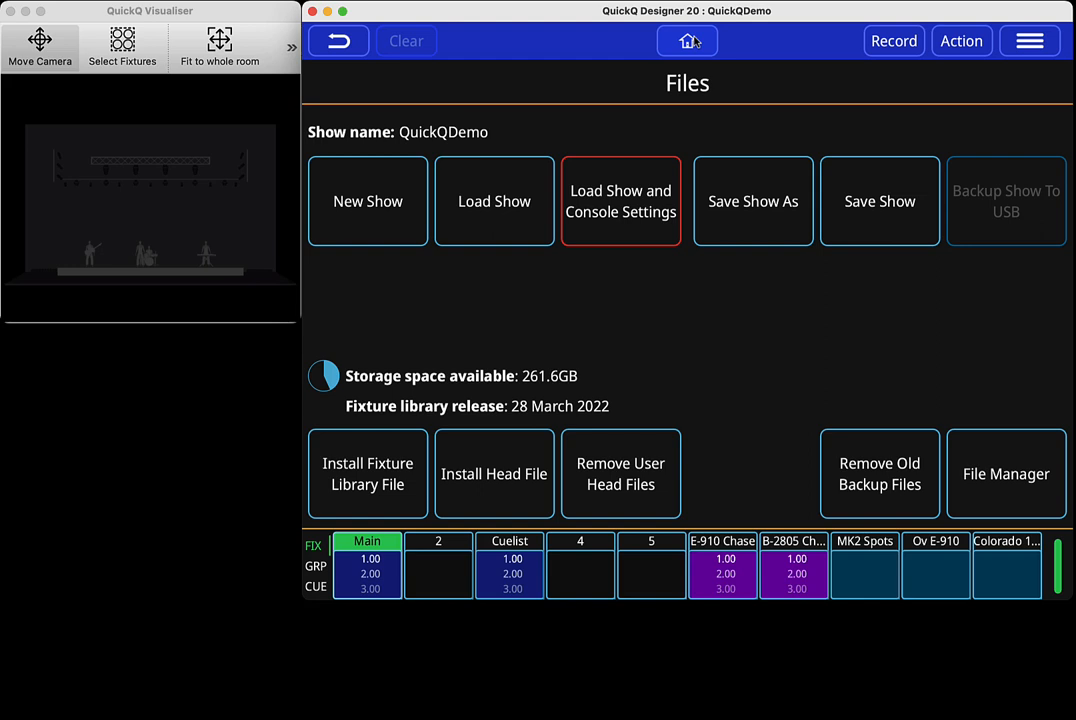
pyautogui.moveTo(868, 308)
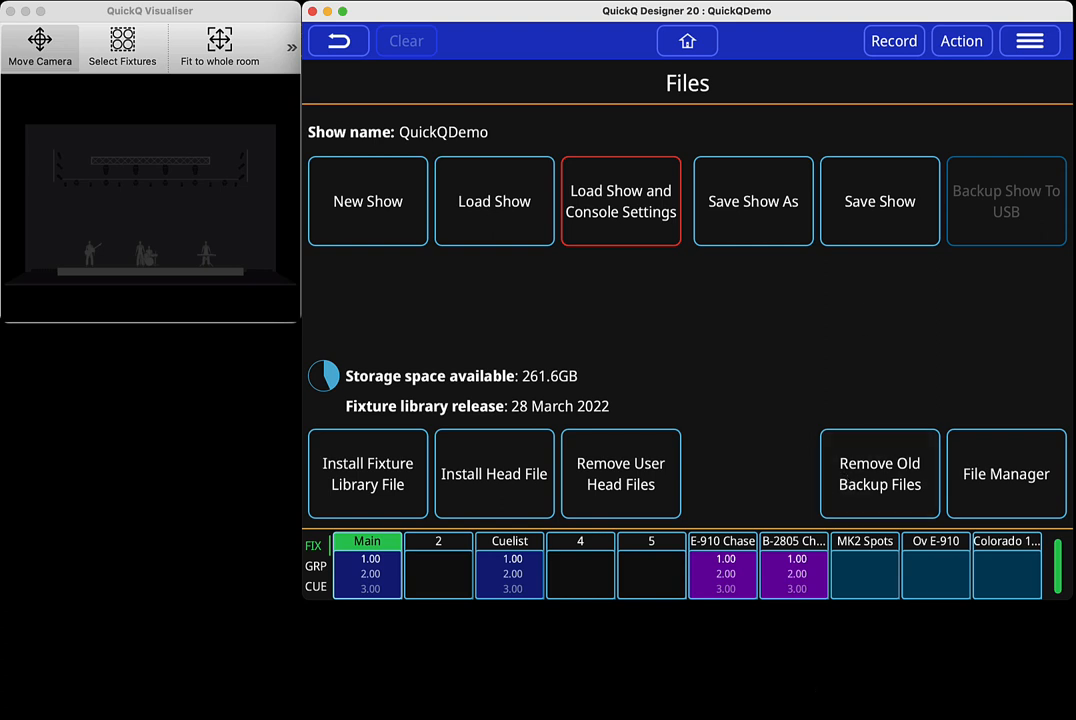
# - Launch MagicQ PC and continue the last show
pyautogui.click(368, 200)
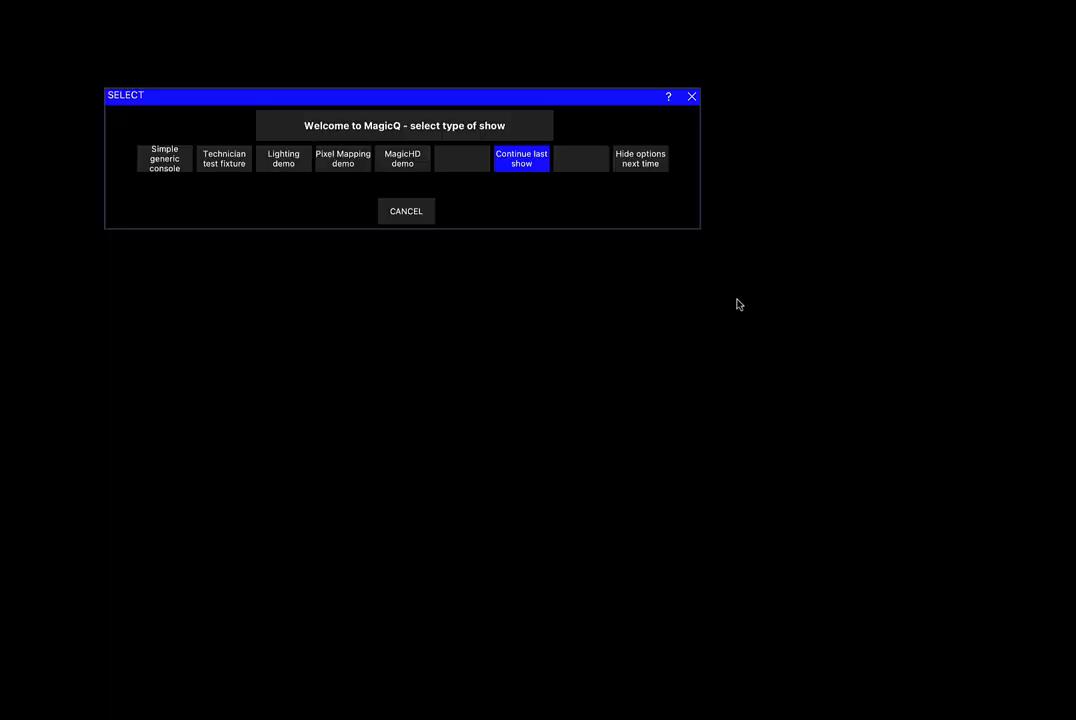
pyautogui.click(520, 158)
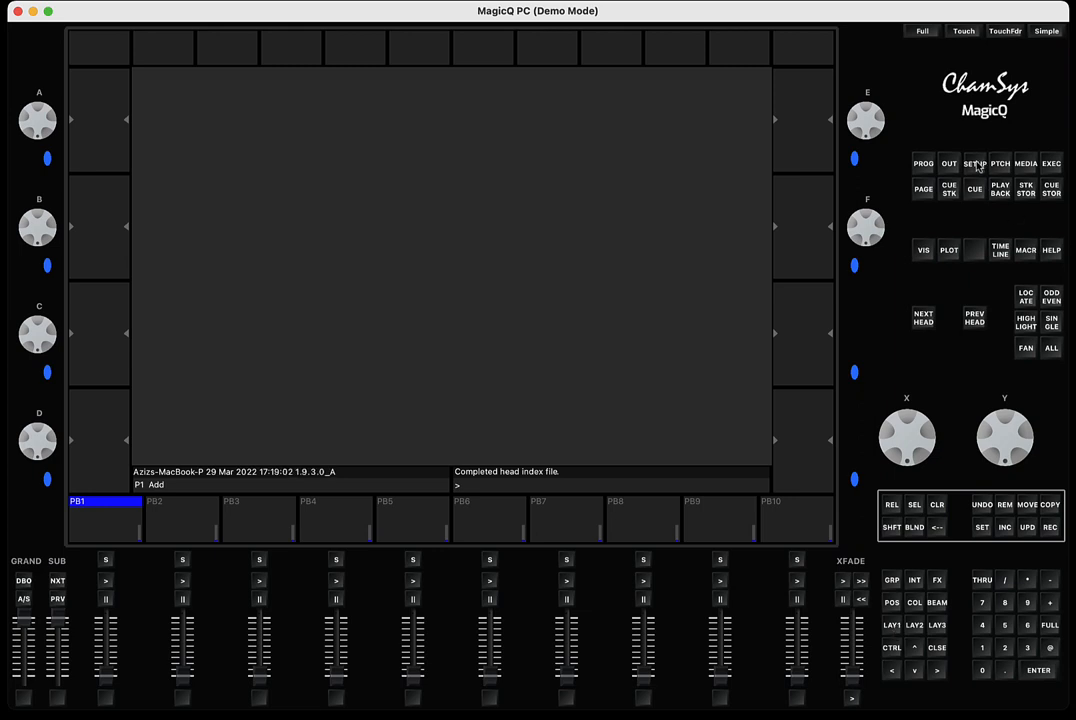
# - Check MagicQ's file manager on hard drive and USB drive, then return to Setup settings
pyautogui.click(972, 164)
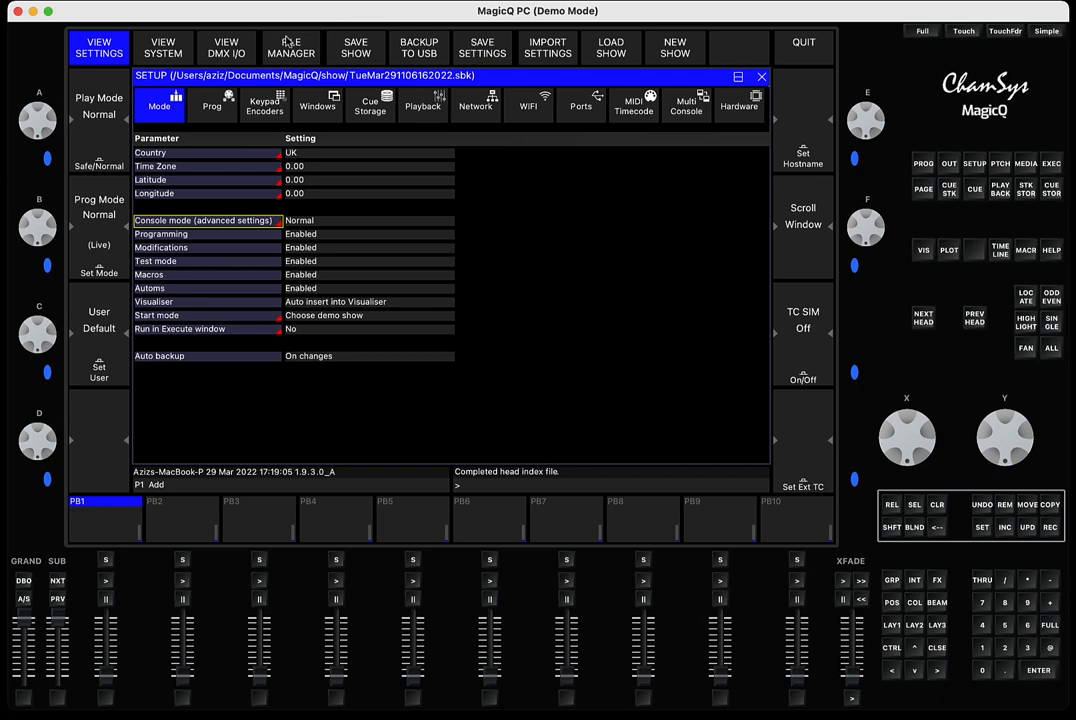
pyautogui.click(292, 48)
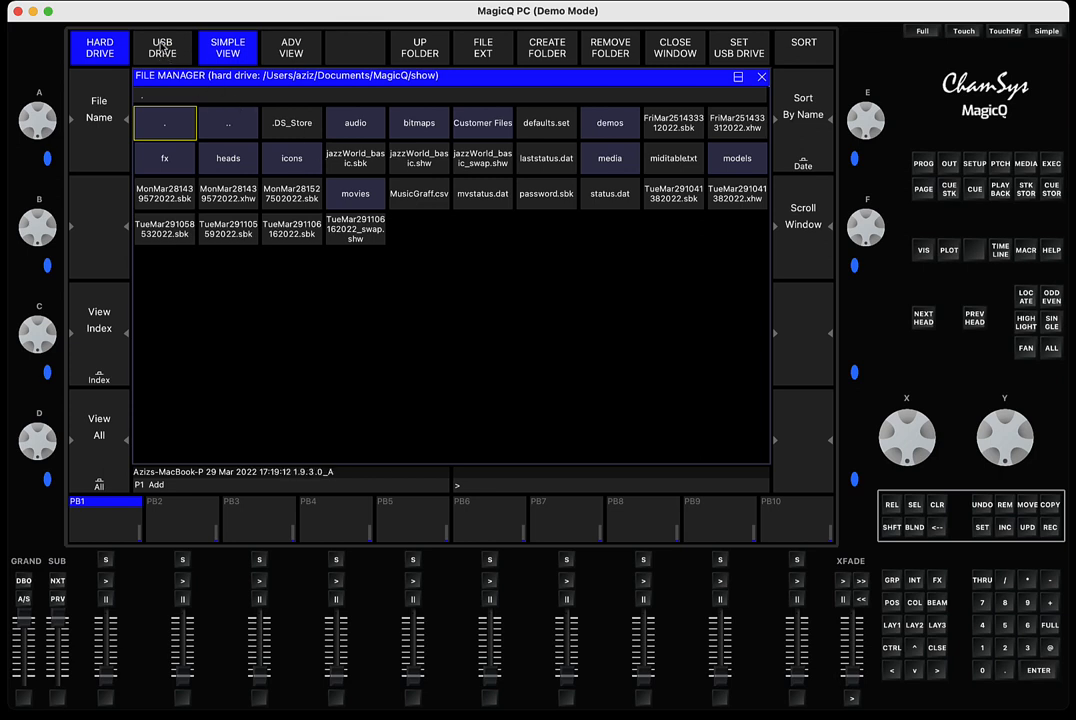
pyautogui.click(162, 48)
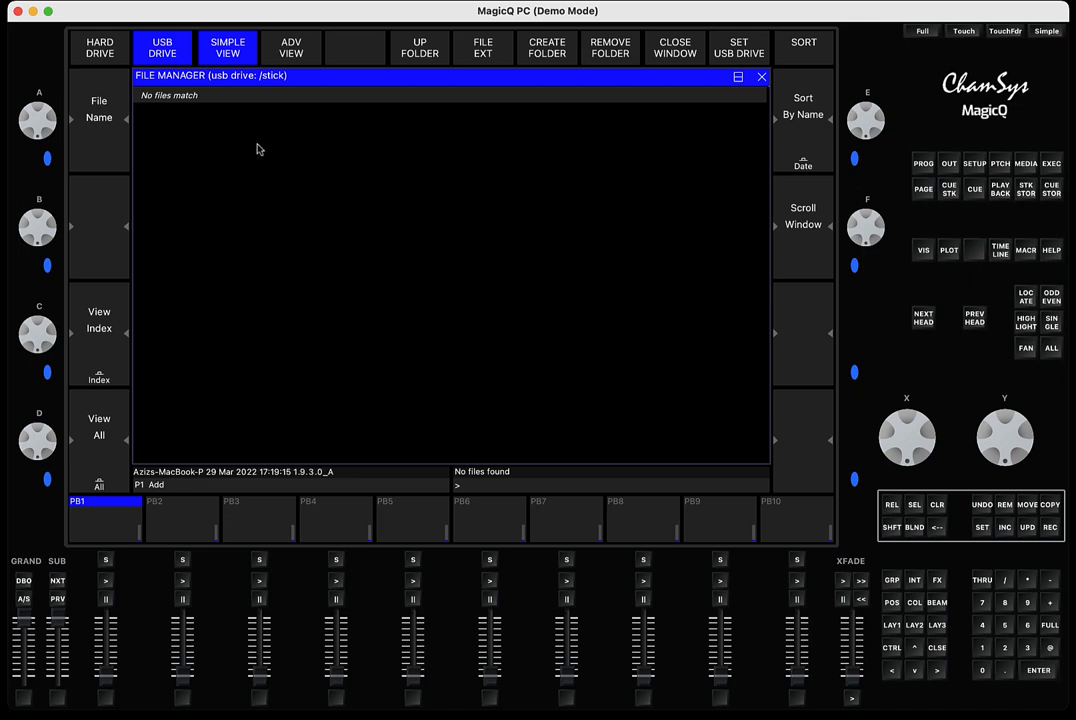
pyautogui.moveTo(304, 148)
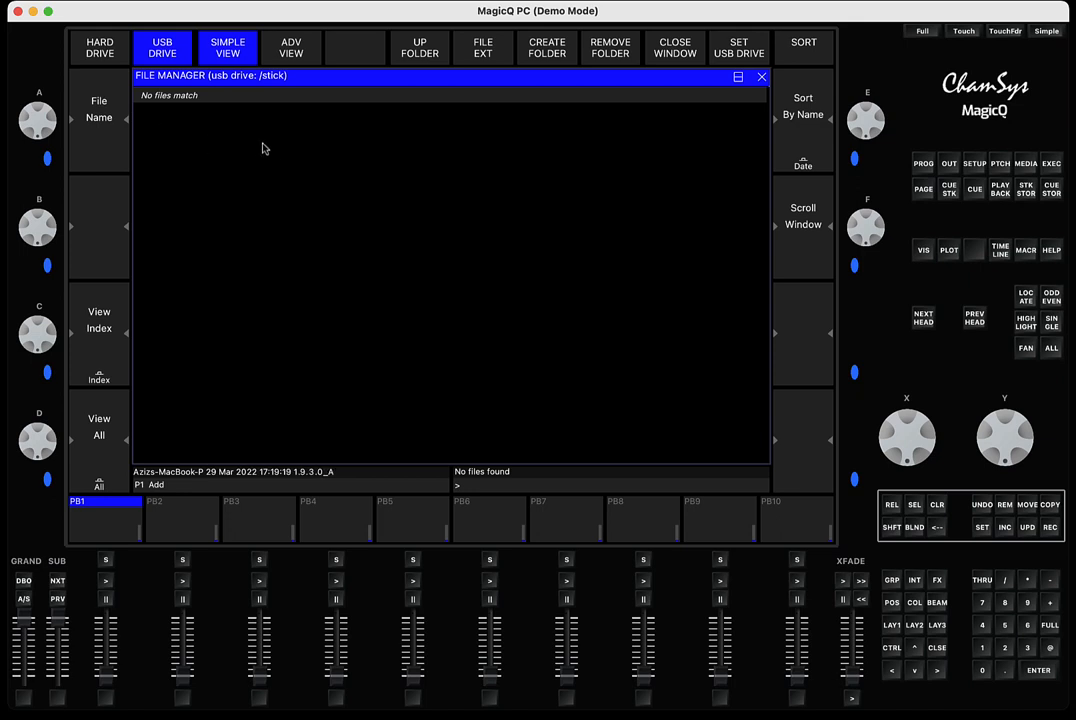
pyautogui.moveTo(404, 234)
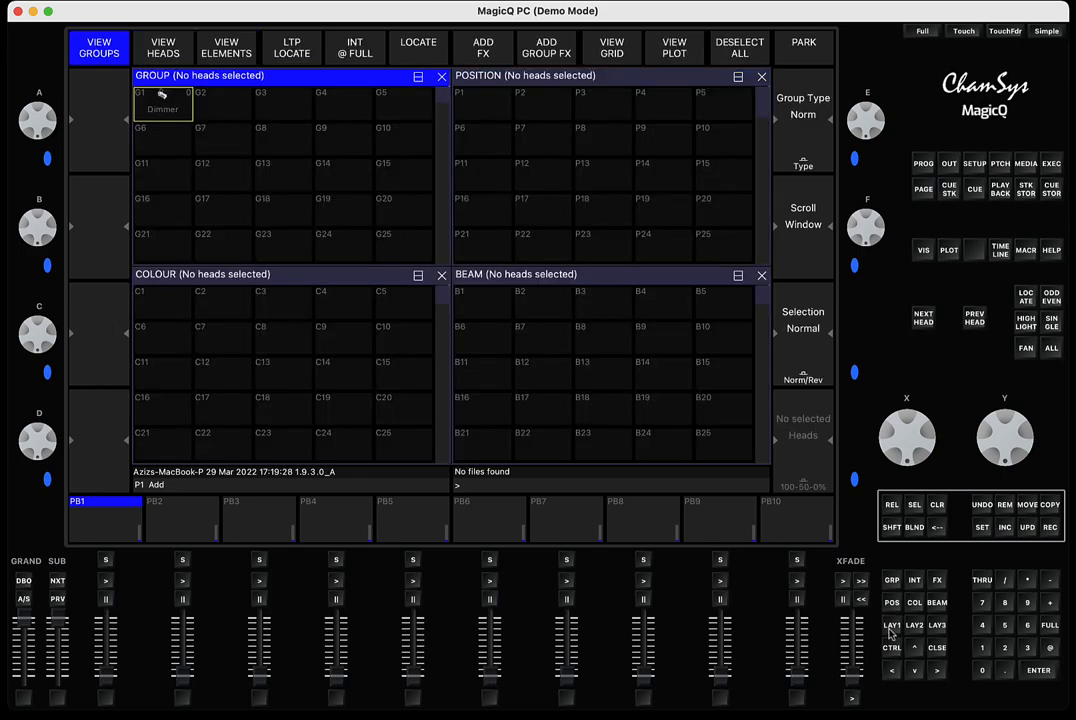
pyautogui.click(974, 164)
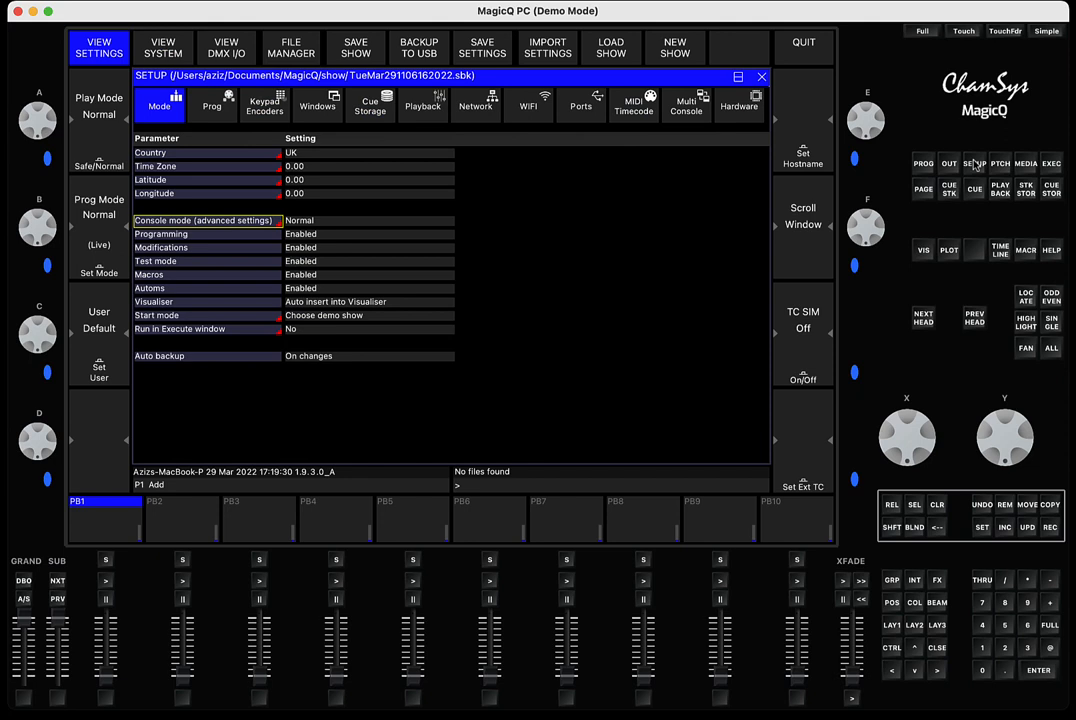